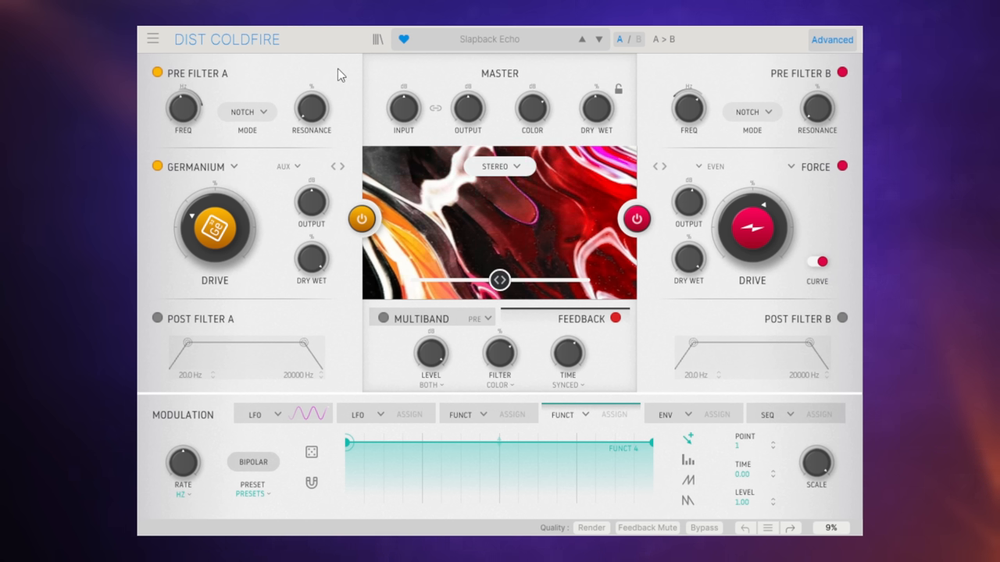
{"action": "mouse_move", "coordinate": [349, 168]}
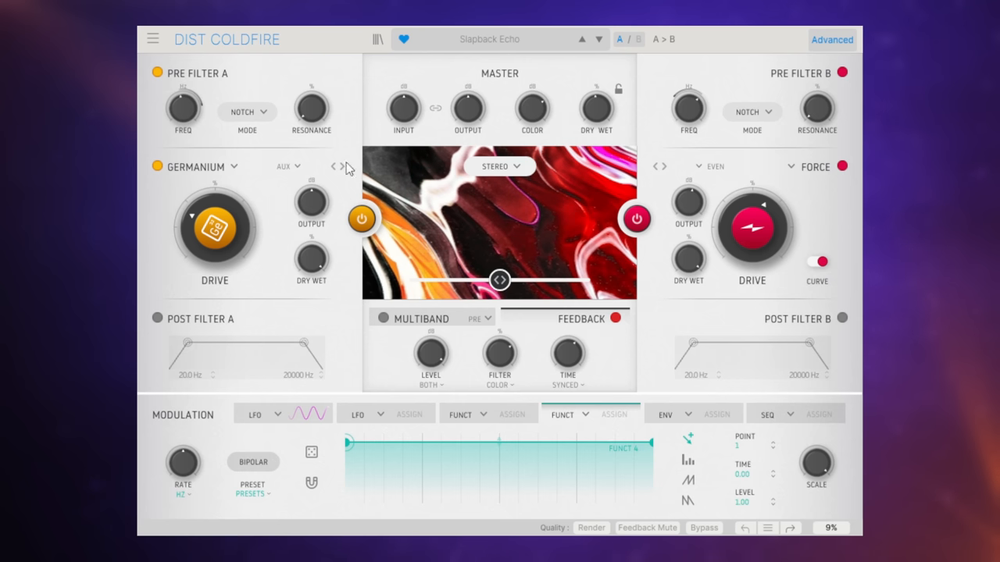
{"action": "mouse_move", "coordinate": [767, 187]}
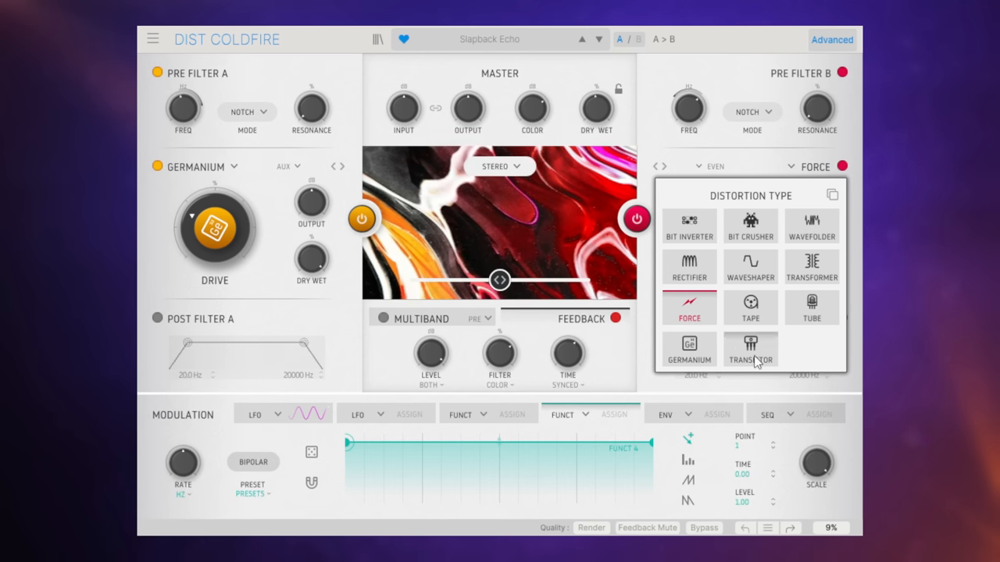
Switch distortion B to Tube and the dynamics module to Limiter, then view Feedback settings
{"action": "left_click", "coordinate": [811, 307]}
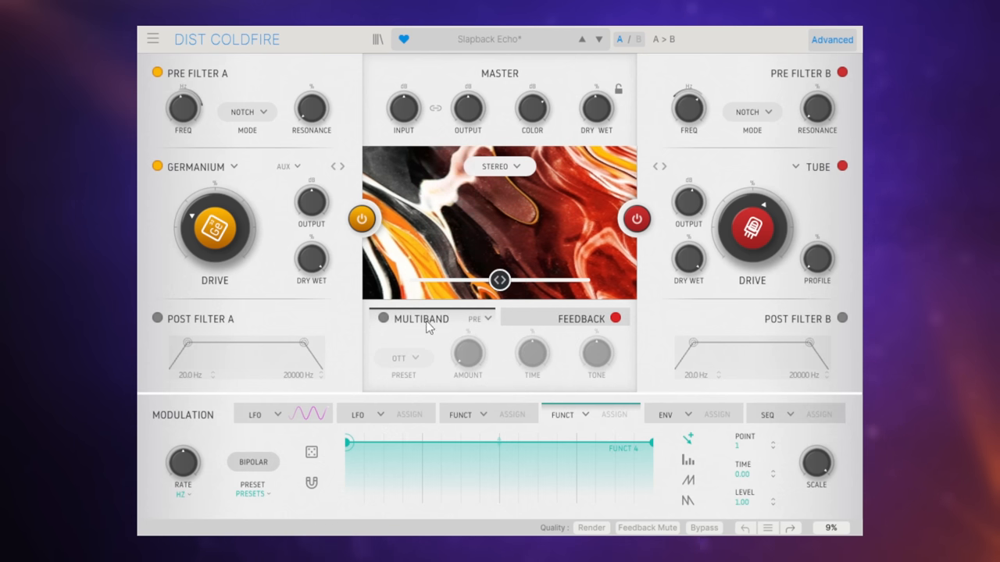
{"action": "left_click", "coordinate": [491, 318]}
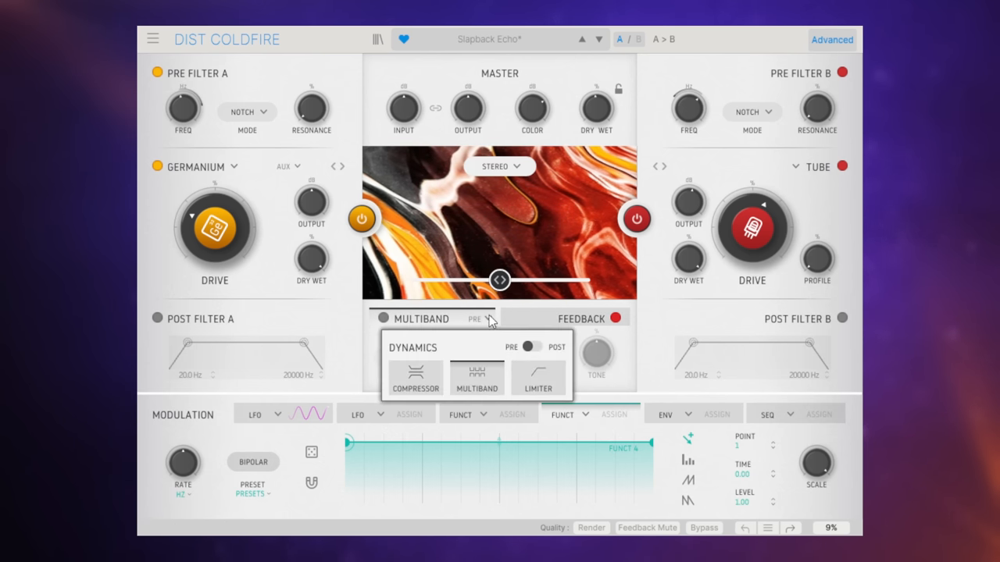
{"action": "left_click", "coordinate": [414, 379]}
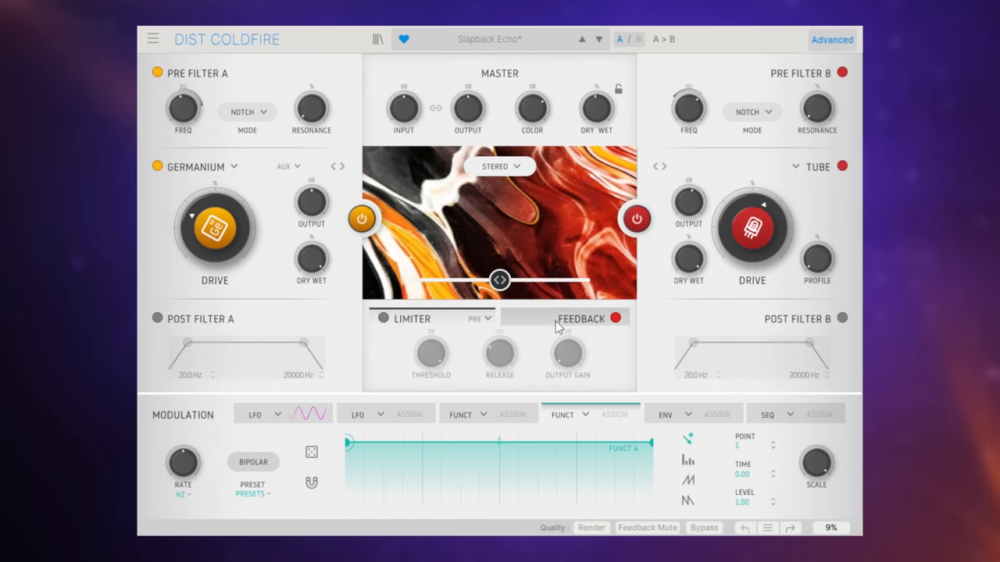
{"action": "left_click", "coordinate": [581, 318]}
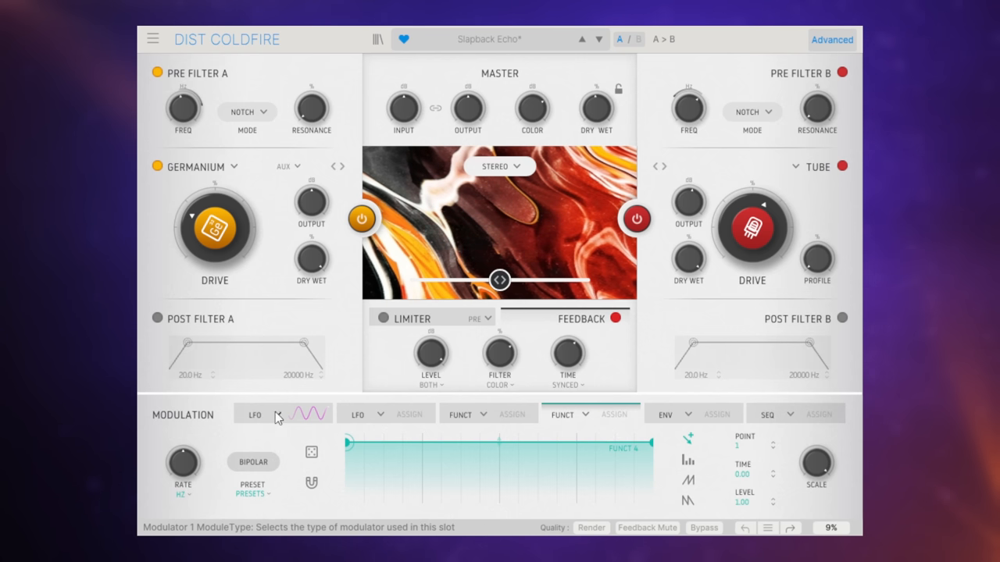
{"action": "left_click", "coordinate": [254, 414]}
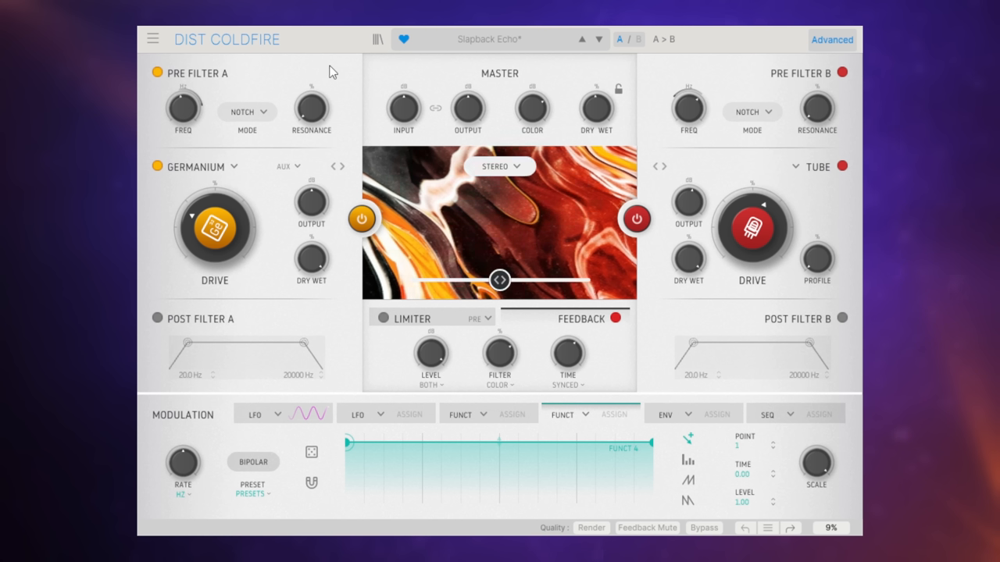
{"action": "mouse_move", "coordinate": [341, 73]}
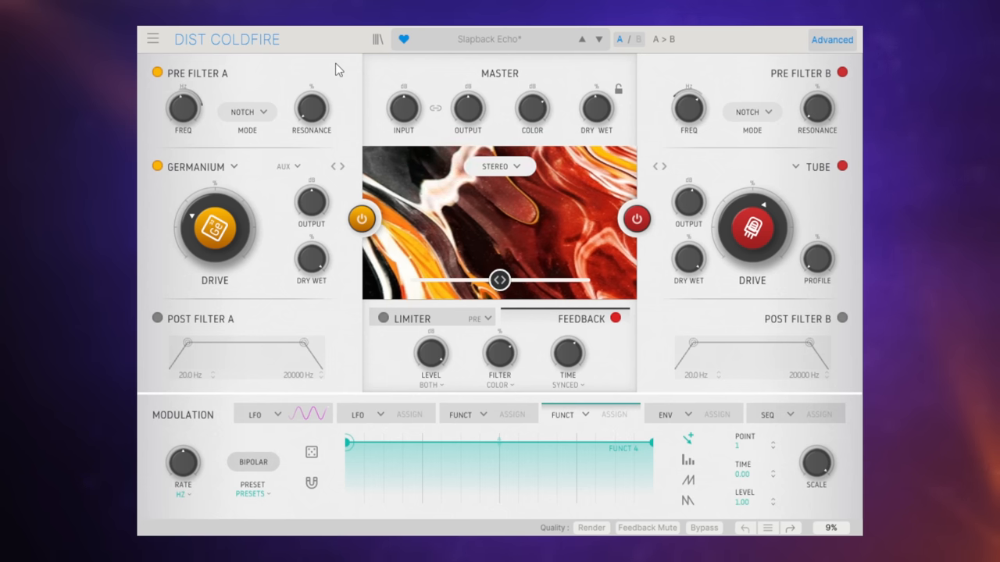
{"action": "mouse_move", "coordinate": [328, 90]}
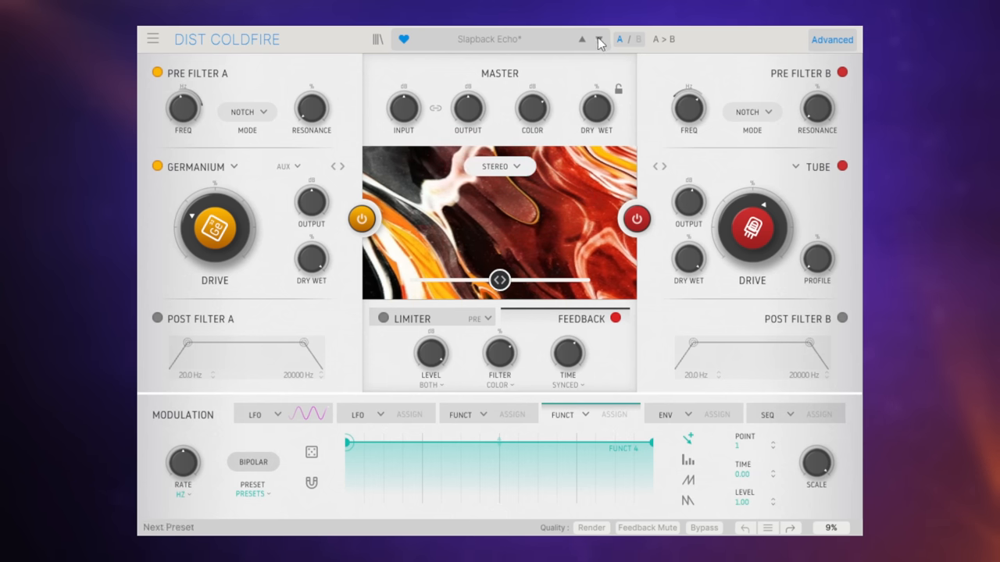
Load the Pad Industrializer preset from the preset library
{"action": "left_click", "coordinate": [379, 39]}
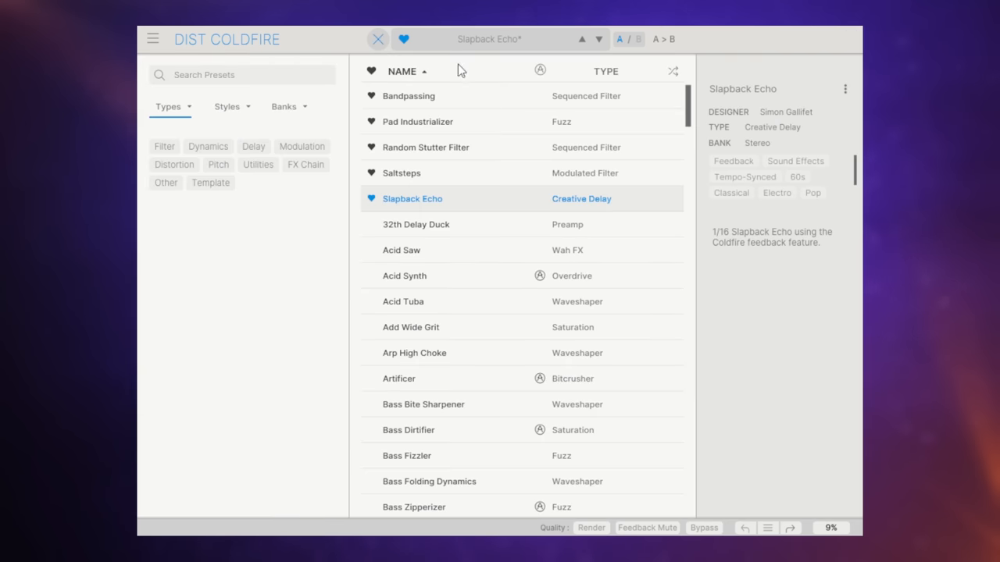
{"action": "mouse_move", "coordinate": [433, 125]}
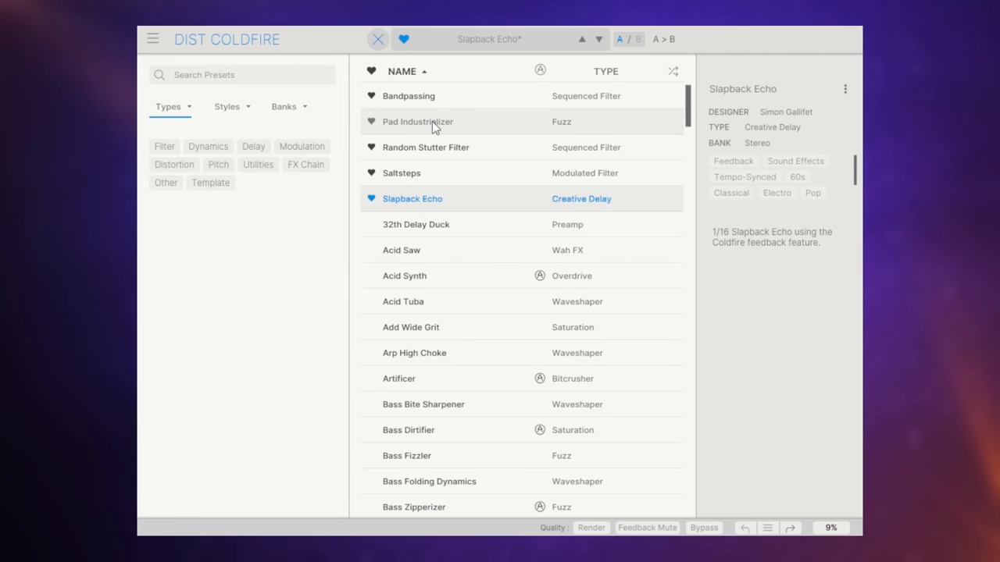
{"action": "double_click", "coordinate": [417, 121]}
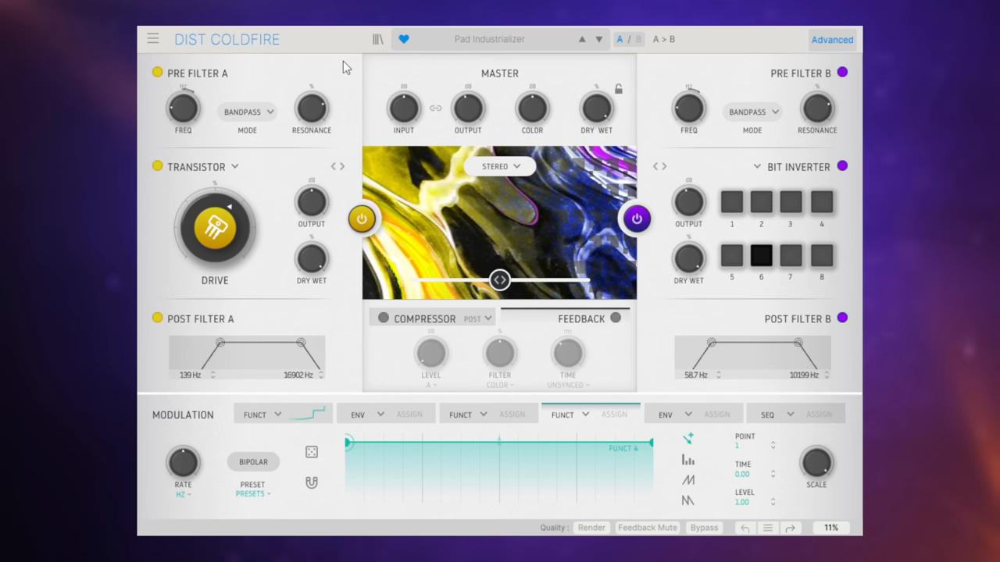
{"action": "left_click", "coordinate": [303, 414]}
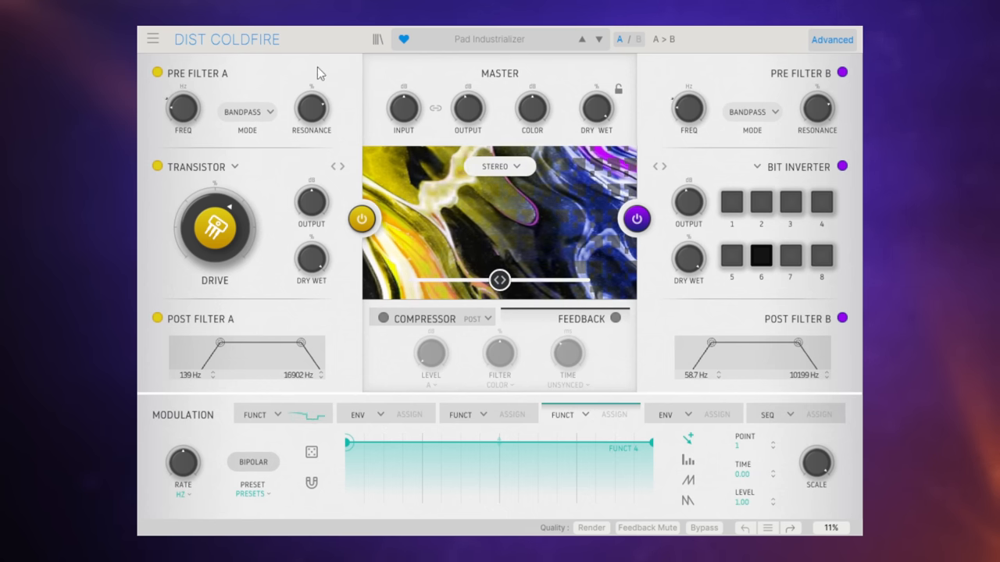
{"action": "mouse_move", "coordinate": [194, 191]}
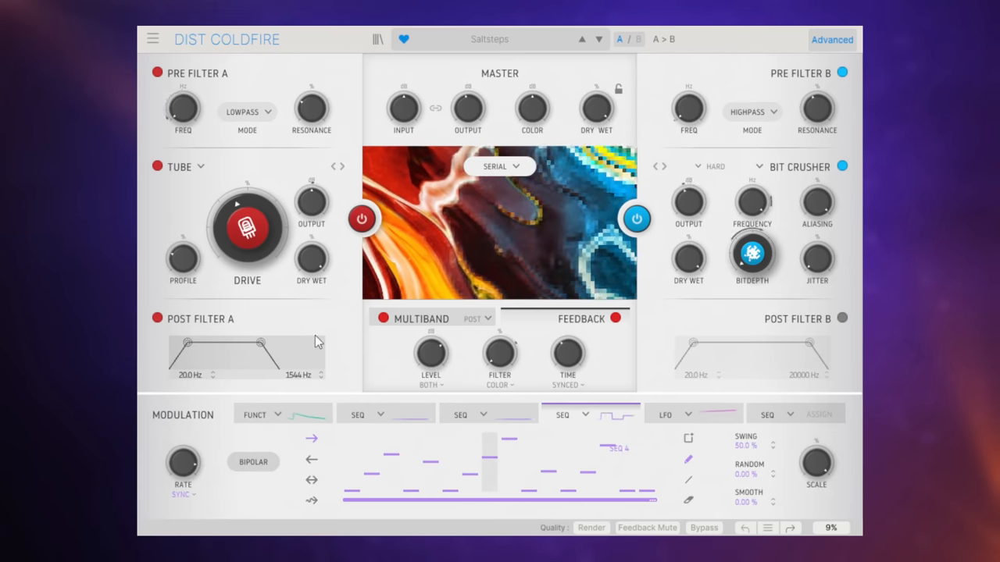
Display the first modulator's function curve in the Saltsteps preset
{"action": "left_click", "coordinate": [307, 414]}
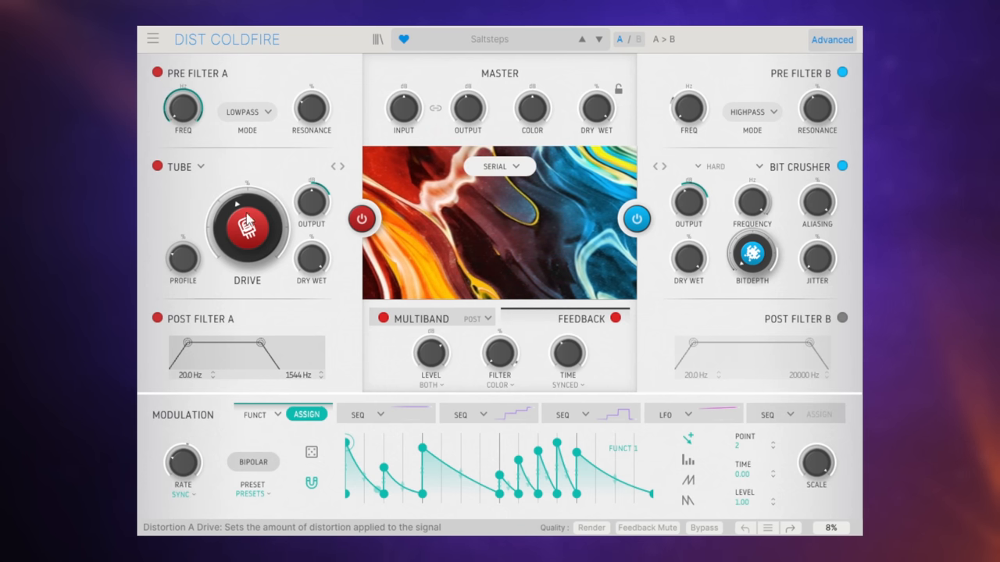
{"action": "mouse_move", "coordinate": [280, 170]}
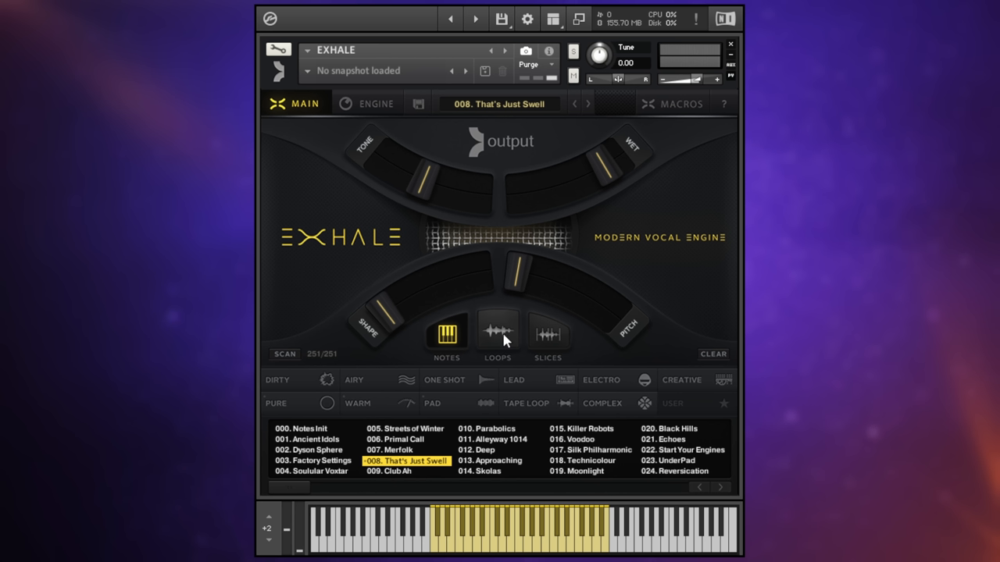
{"action": "mouse_move", "coordinate": [498, 335]}
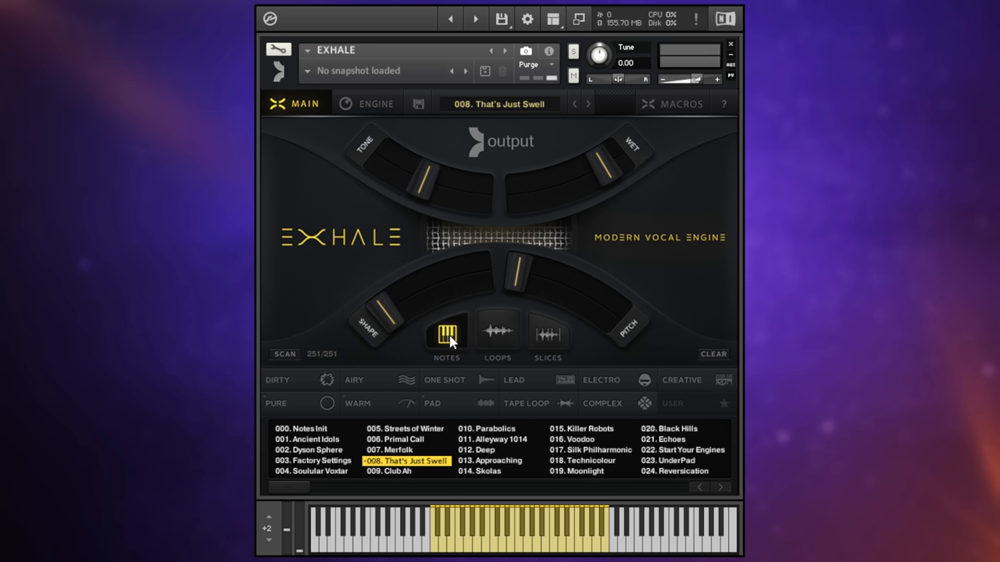
{"action": "mouse_move", "coordinate": [658, 267]}
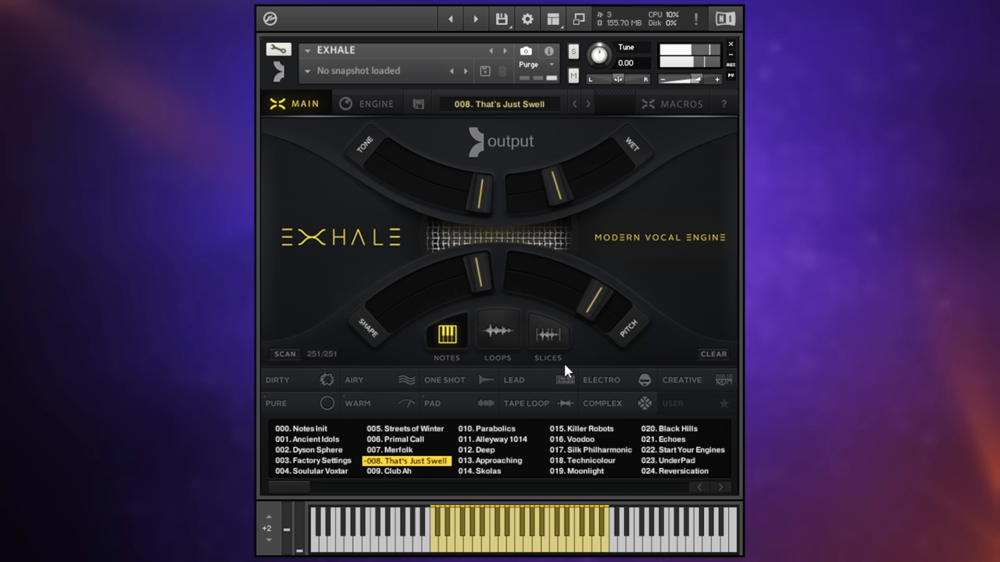
{"action": "mouse_move", "coordinate": [580, 154]}
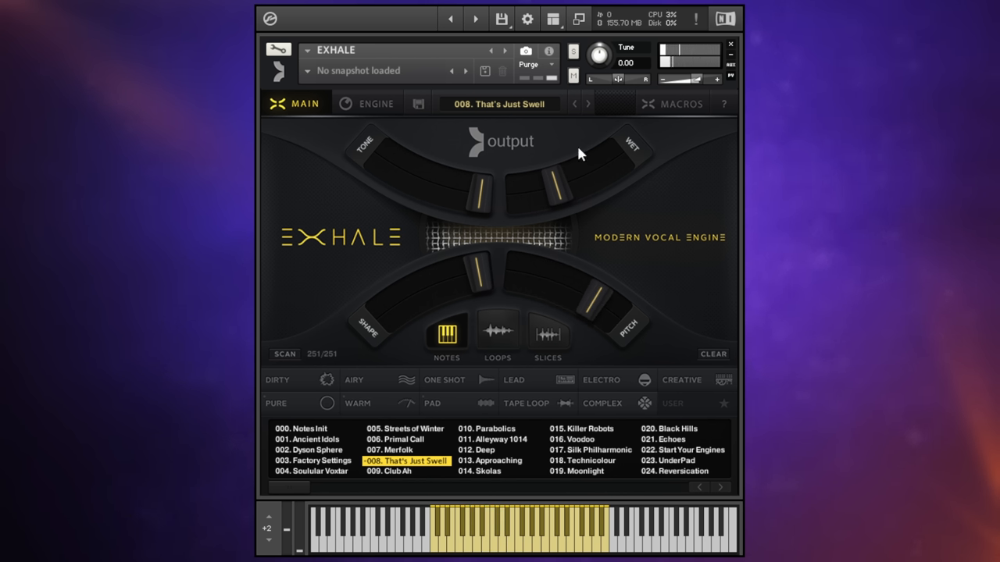
{"action": "mouse_move", "coordinate": [427, 293]}
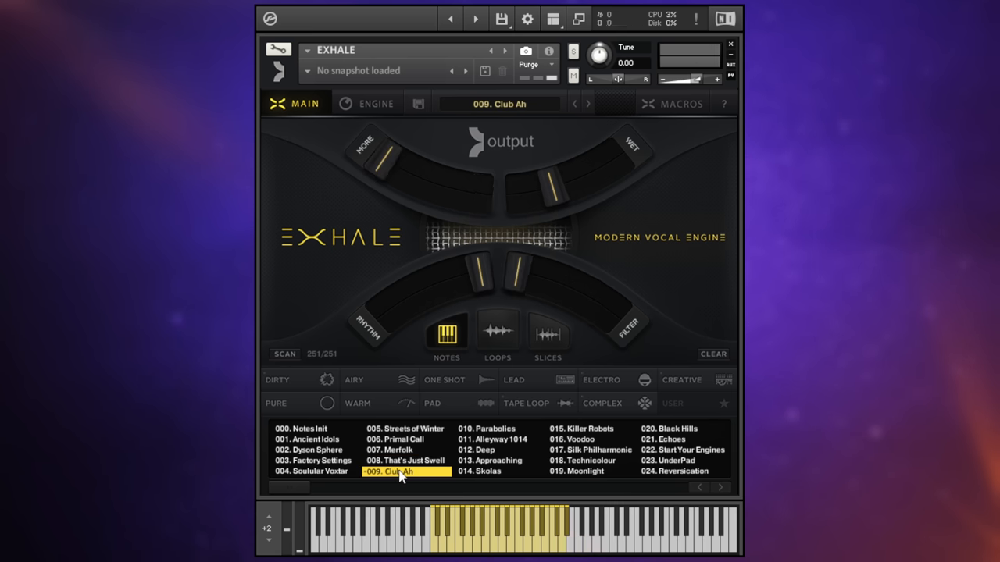
{"action": "mouse_move", "coordinate": [398, 250]}
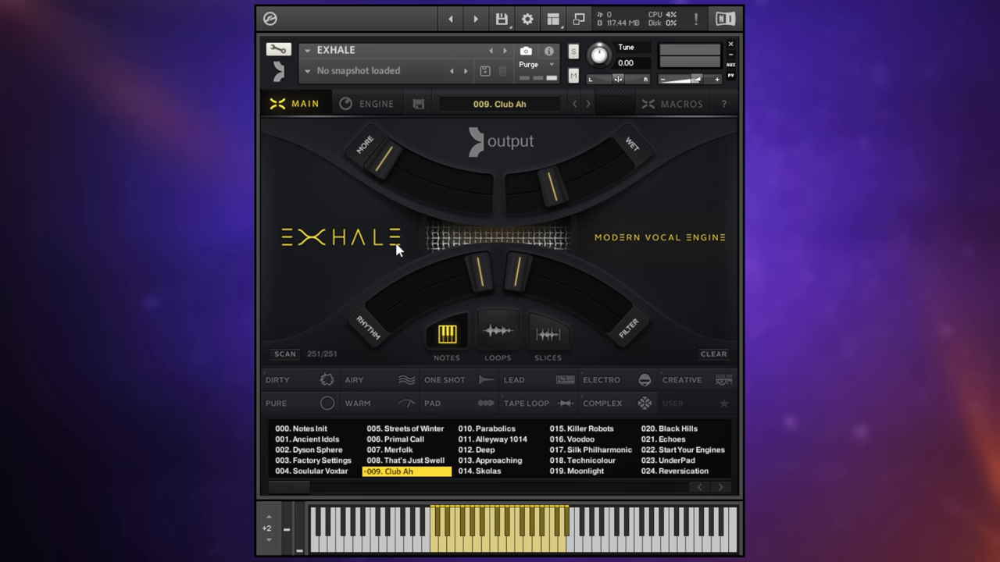
{"action": "mouse_move", "coordinate": [481, 275]}
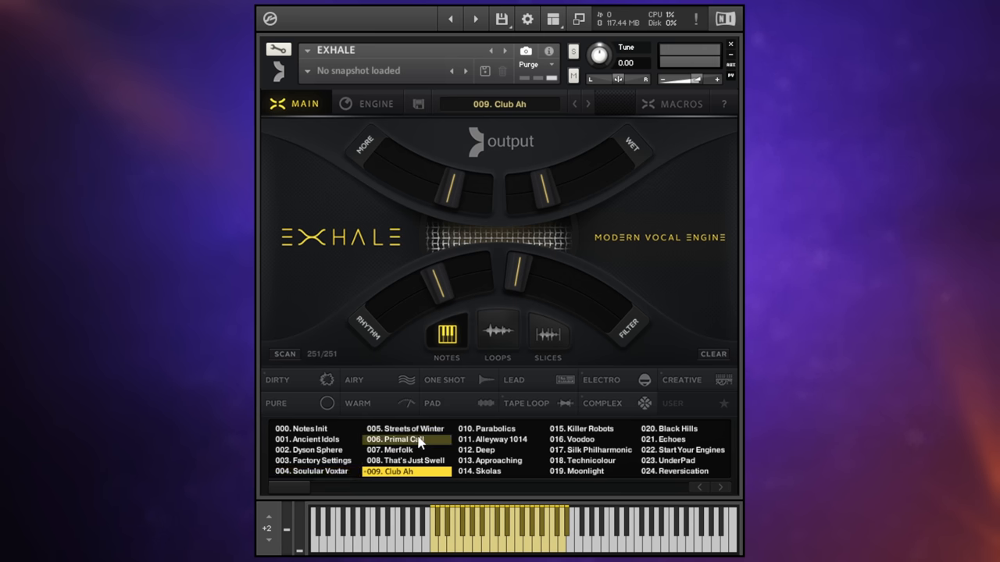
Load 006. Primal Call and filter the preset list by Dirty, Airy and One Shot tags
{"action": "left_click", "coordinate": [406, 439]}
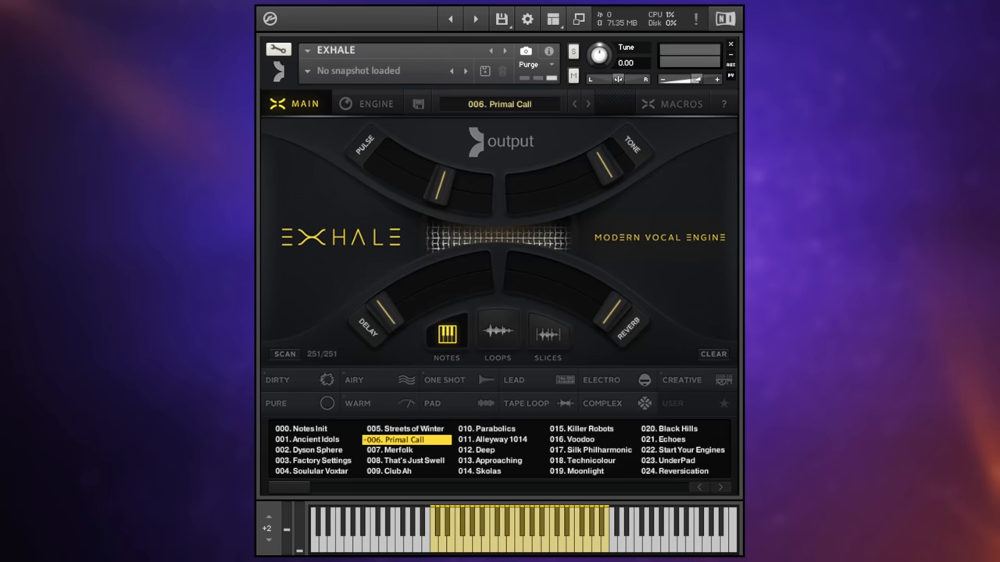
{"action": "left_click", "coordinate": [277, 379]}
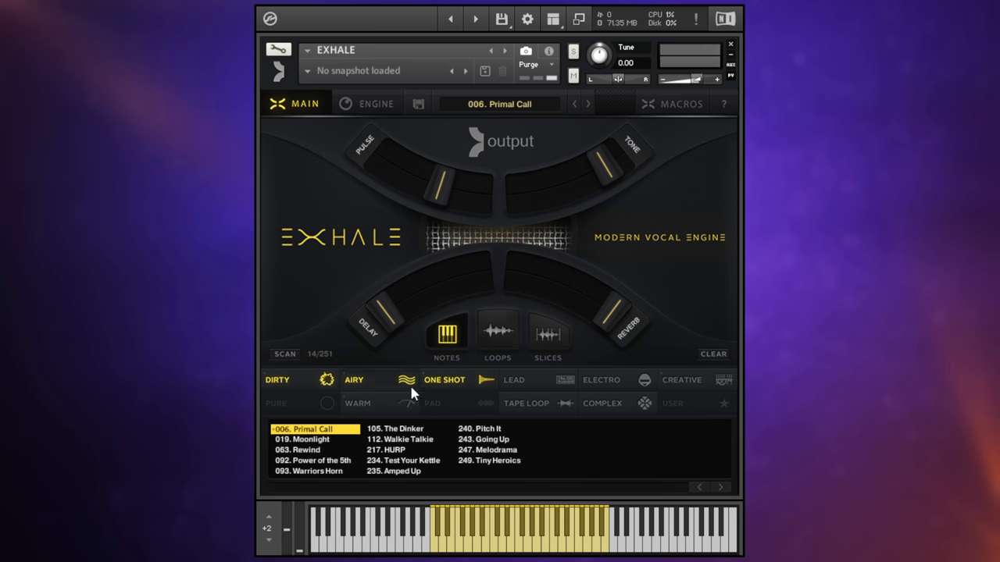
{"action": "mouse_move", "coordinate": [437, 390]}
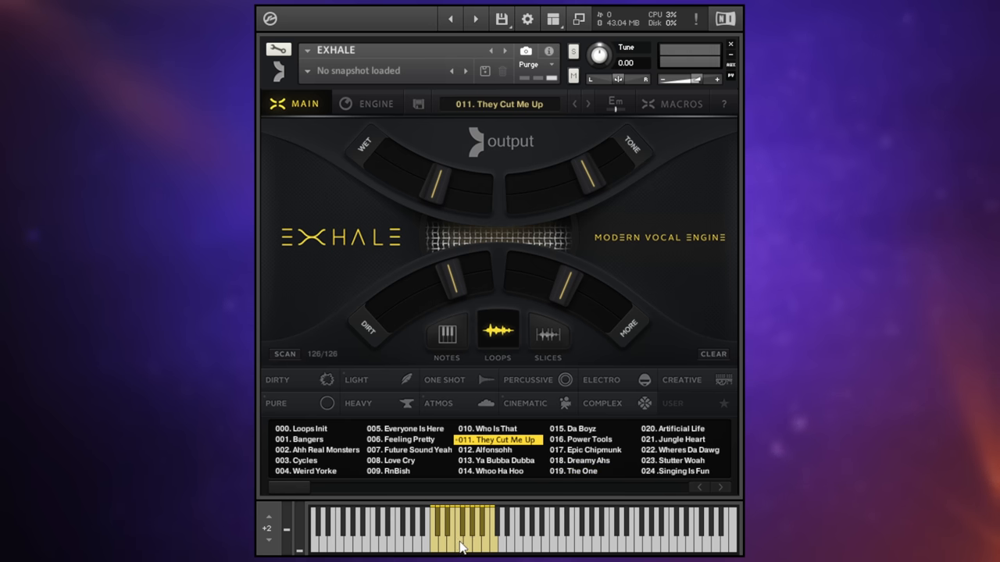
{"action": "mouse_move", "coordinate": [475, 335]}
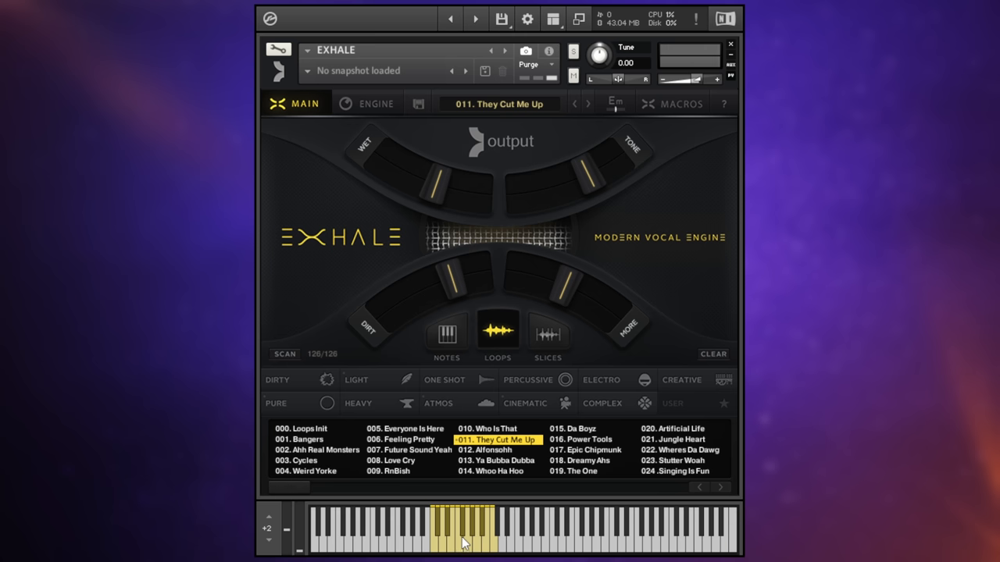
Load and audition the 012. Alfonsohh loop preset
{"action": "left_click", "coordinate": [398, 460]}
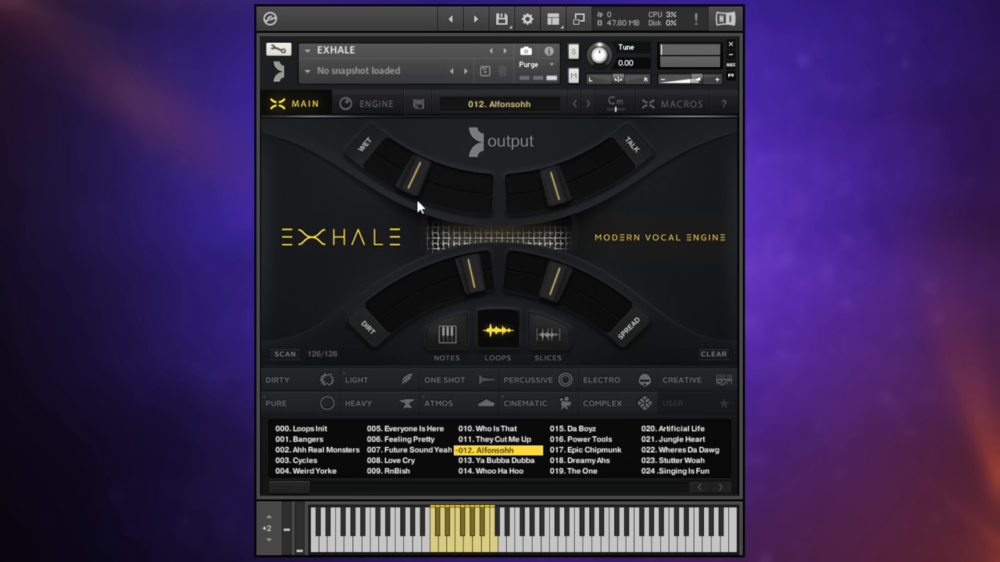
{"action": "mouse_move", "coordinate": [422, 301]}
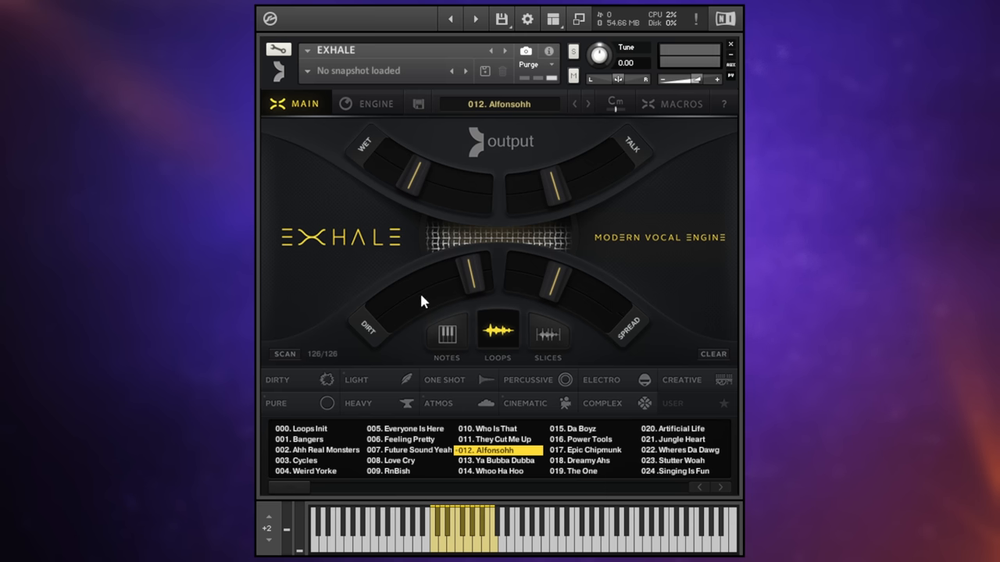
{"action": "mouse_move", "coordinate": [546, 342]}
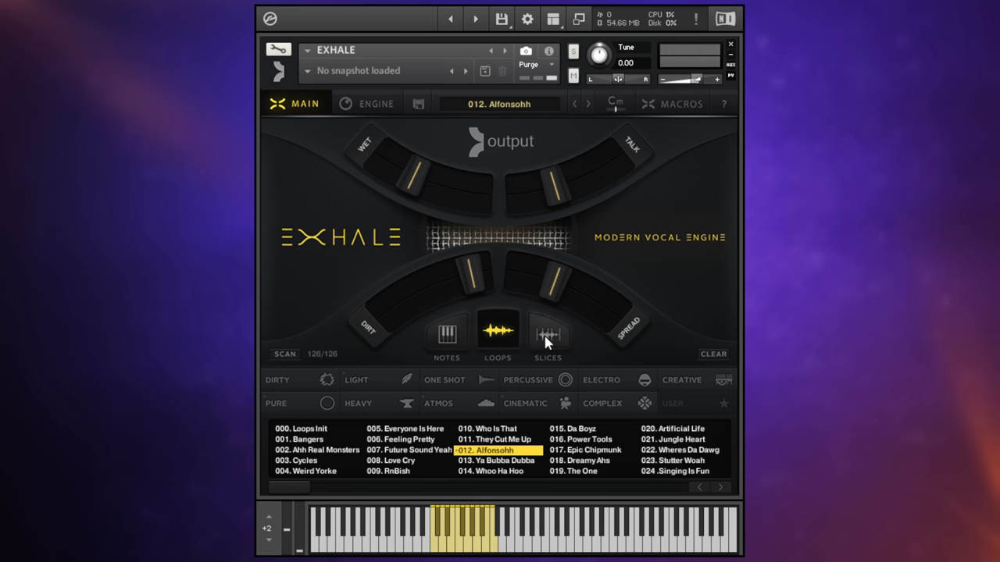
{"action": "left_click", "coordinate": [548, 334]}
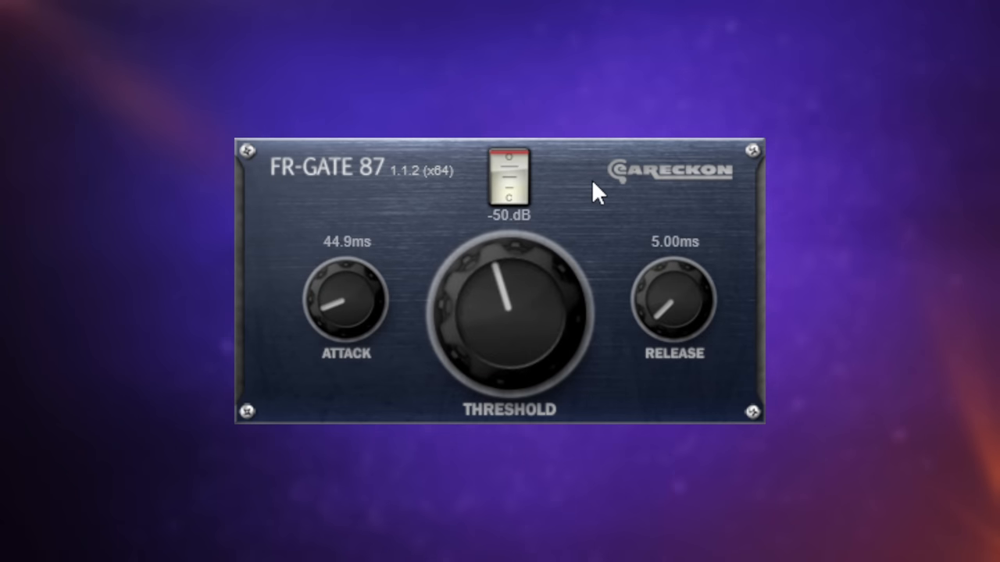
{"action": "mouse_move", "coordinate": [584, 211]}
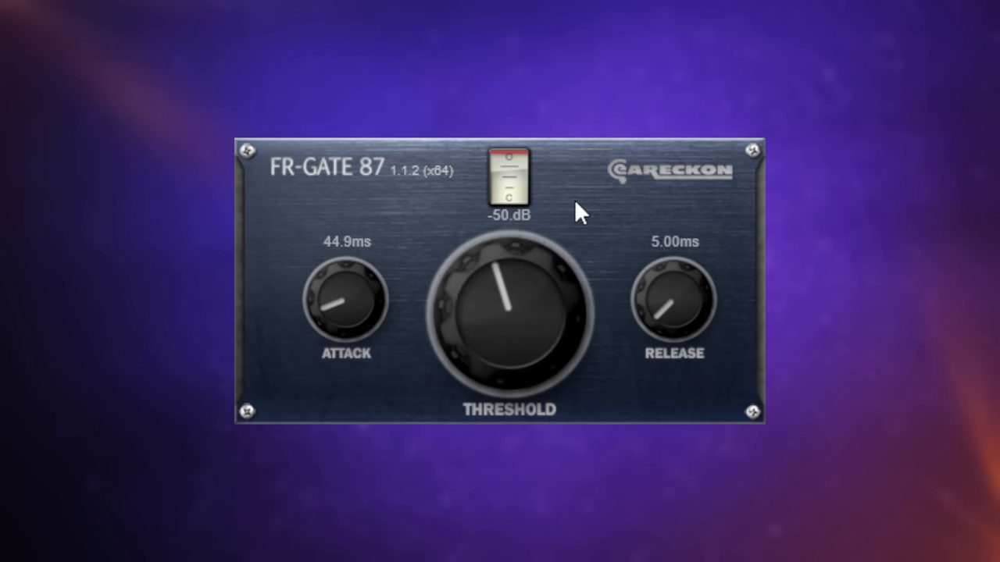
{"action": "mouse_move", "coordinate": [608, 235]}
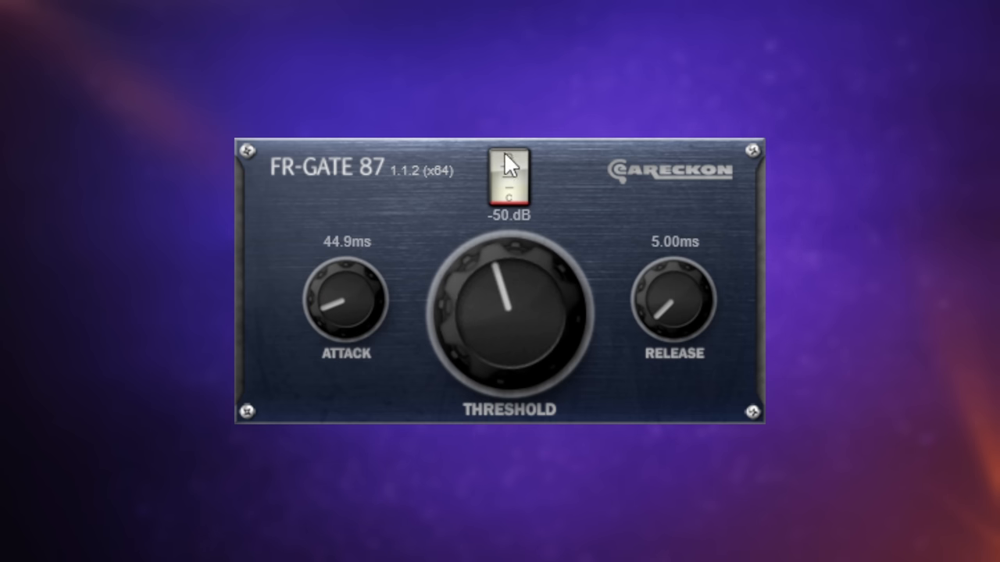
{"action": "mouse_move", "coordinate": [648, 226]}
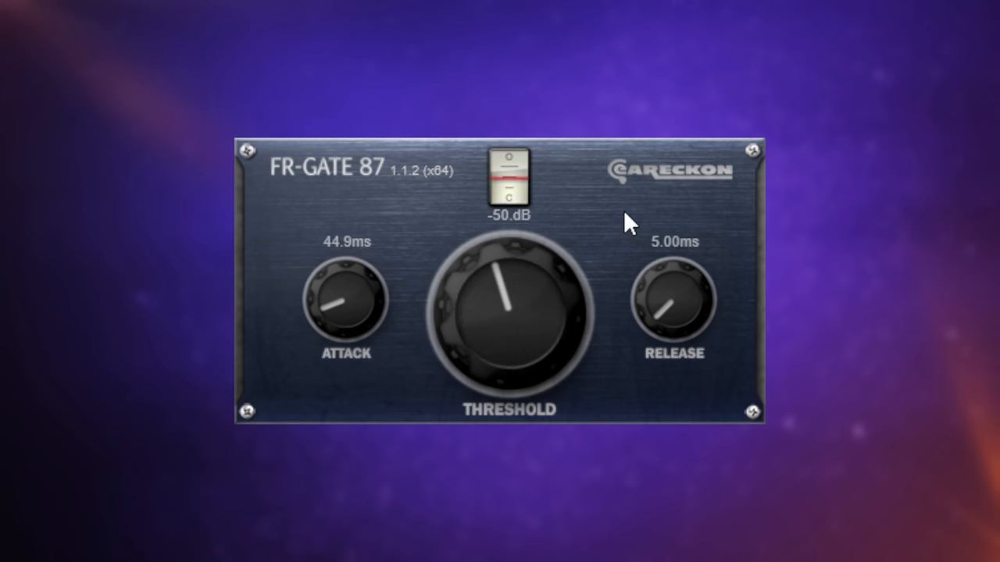
{"action": "left_click", "coordinate": [509, 175]}
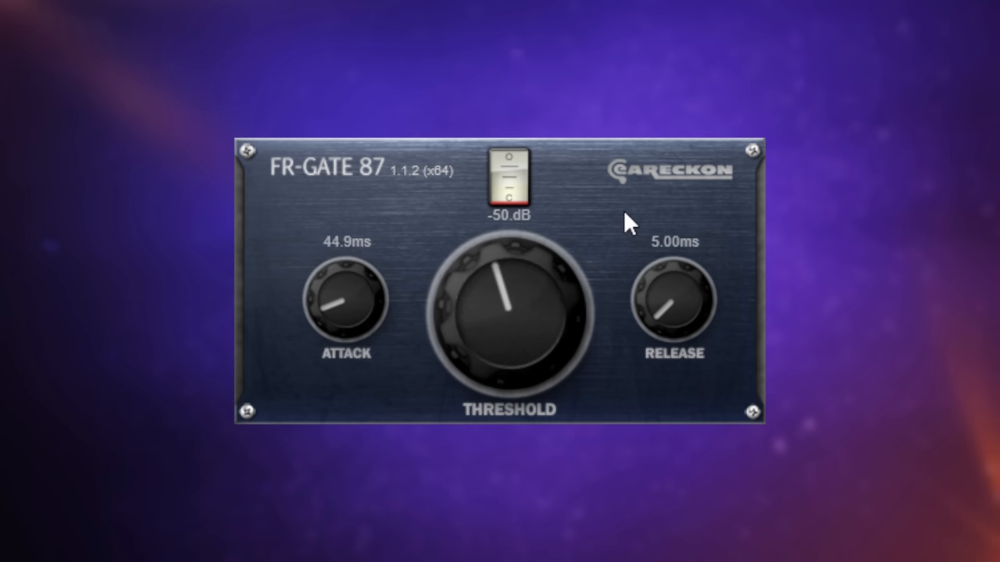
{"action": "mouse_move", "coordinate": [674, 338]}
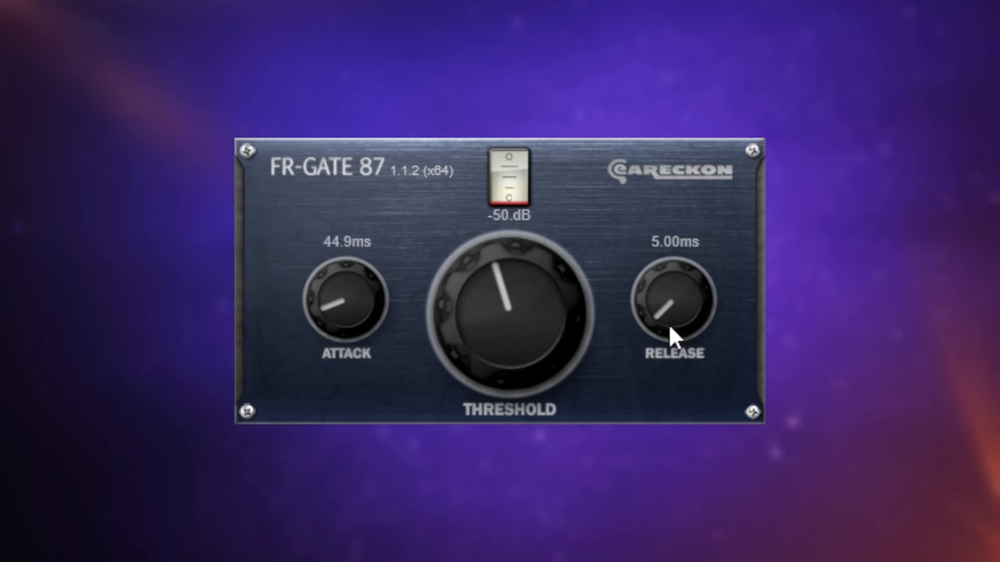
{"action": "mouse_move", "coordinate": [607, 226]}
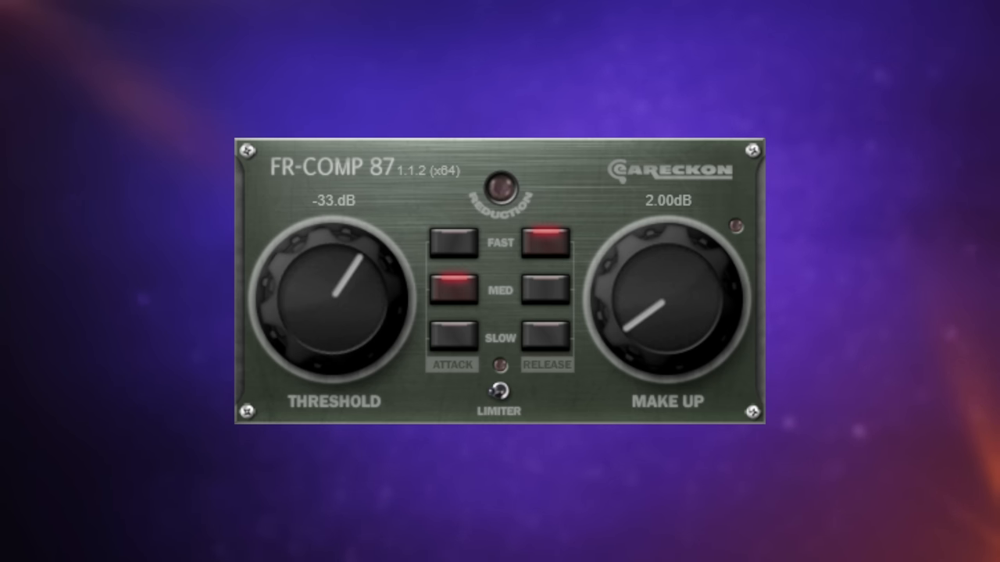
{"action": "mouse_move", "coordinate": [391, 180]}
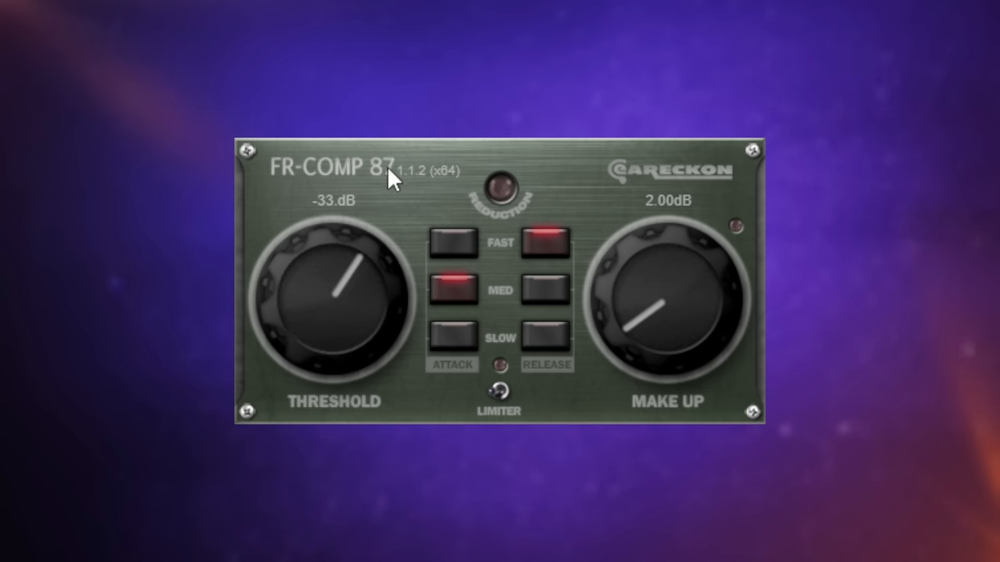
{"action": "mouse_move", "coordinate": [307, 150]}
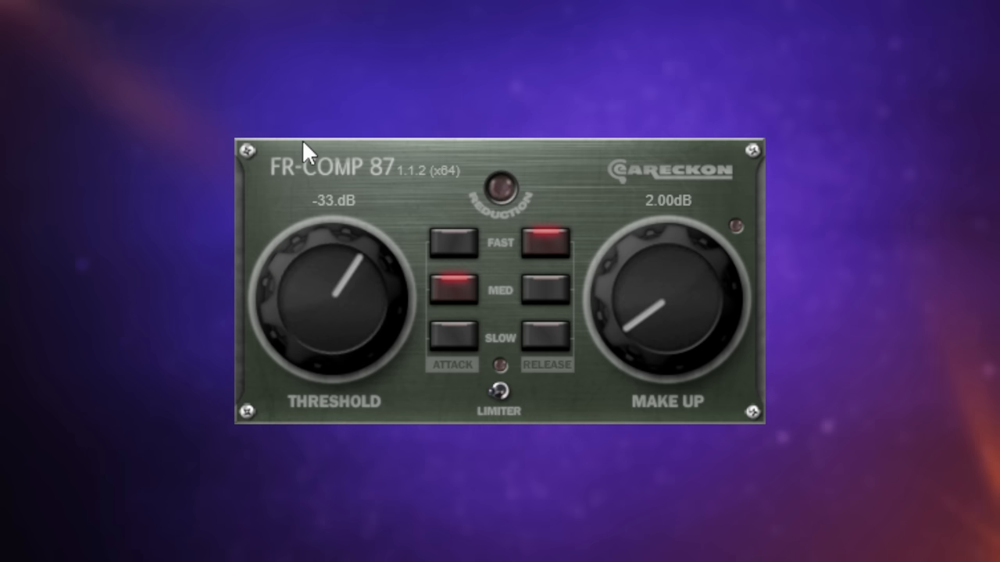
{"action": "mouse_move", "coordinate": [335, 313]}
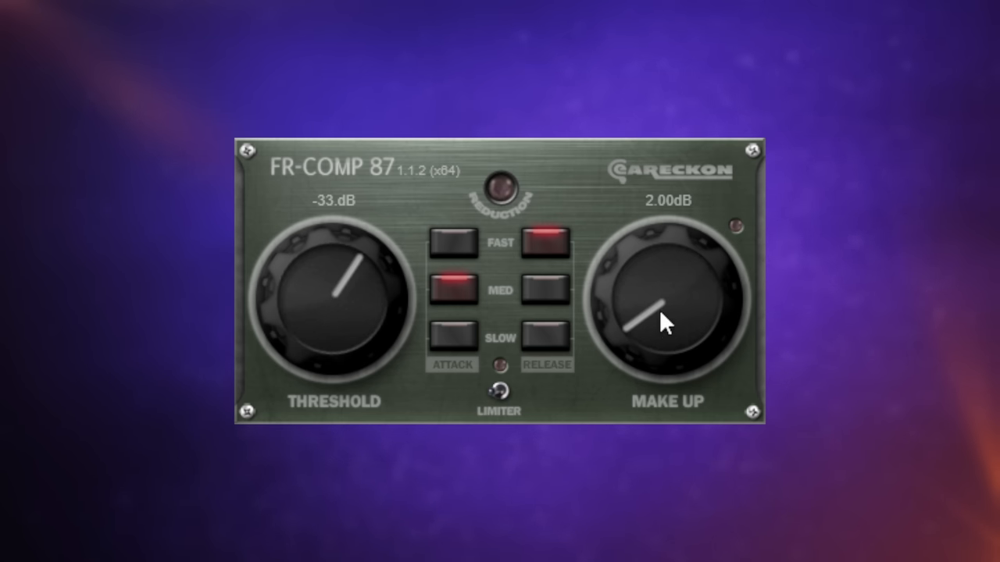
{"action": "mouse_move", "coordinate": [582, 184]}
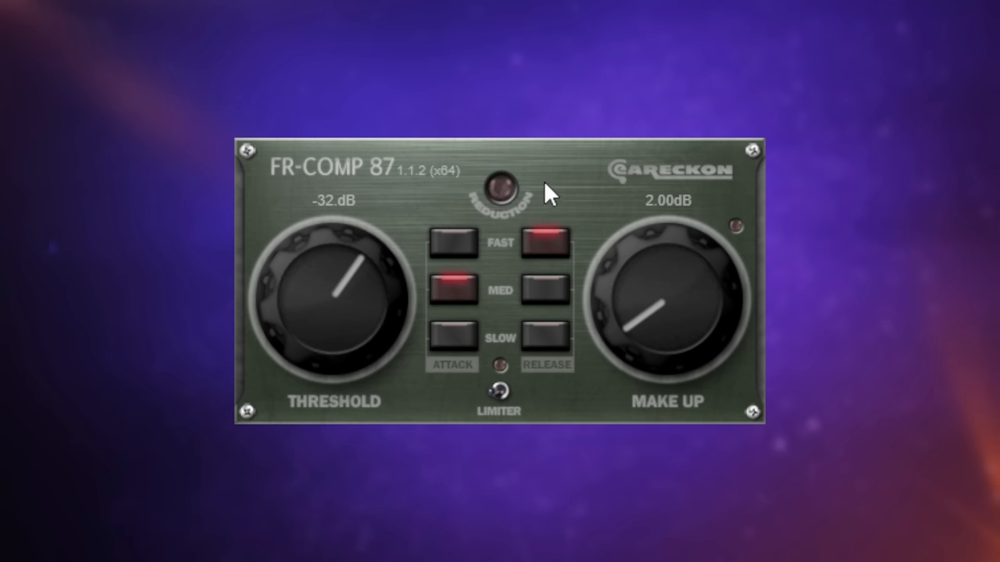
{"action": "mouse_move", "coordinate": [566, 183]}
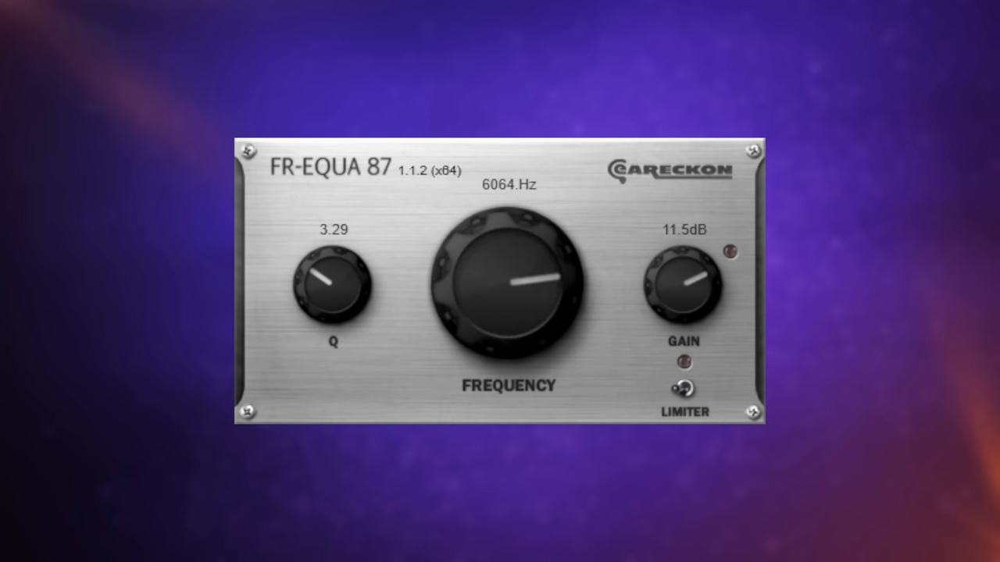
{"action": "mouse_move", "coordinate": [393, 196]}
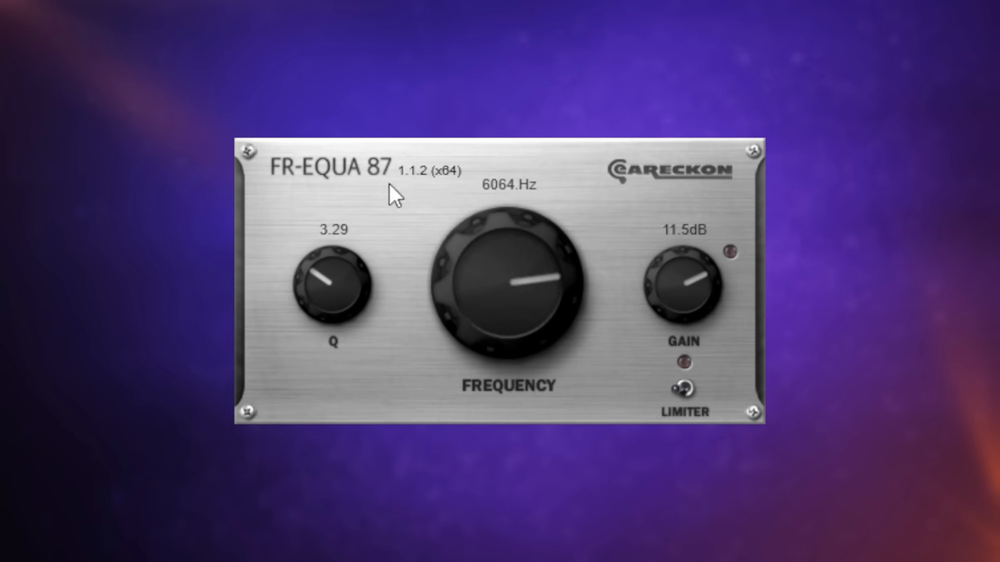
{"action": "mouse_move", "coordinate": [395, 203]}
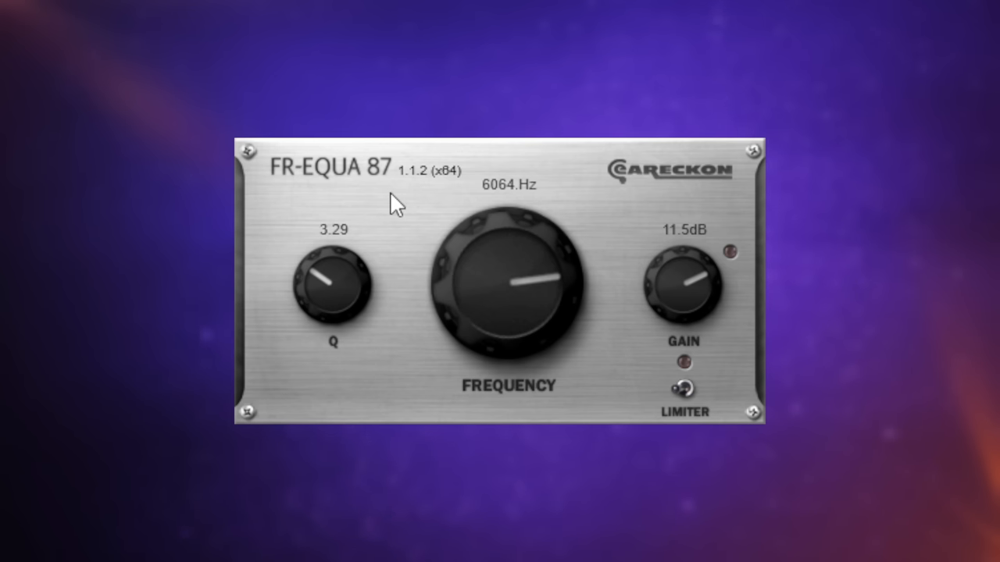
{"action": "mouse_move", "coordinate": [383, 218]}
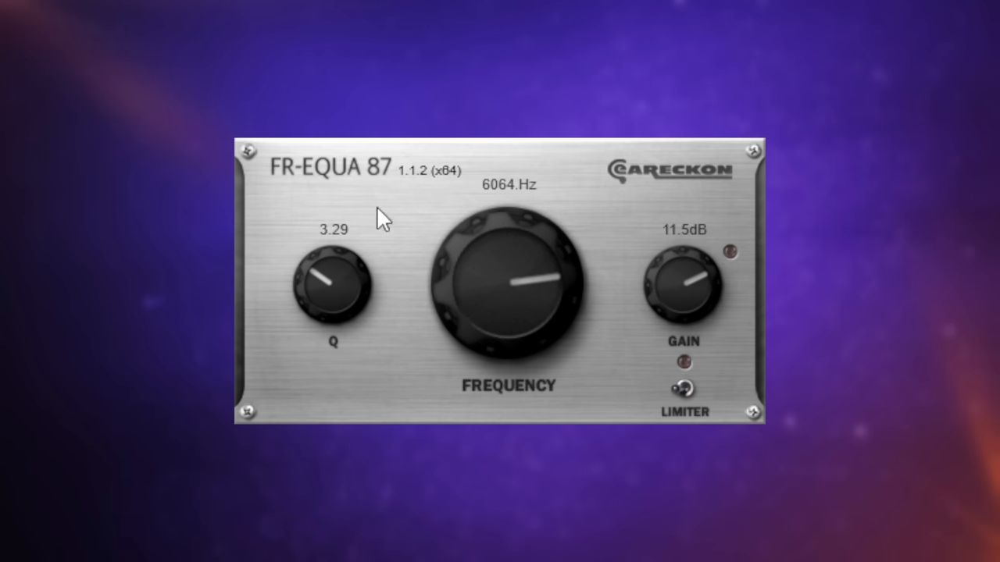
Sweep the boost frequency between 3.5 and 8 kHz, settle at 6453 Hz, and raise Q to 4.97
{"action": "left_click_drag", "start_coordinate": [508, 285], "coordinate": [536, 324]}
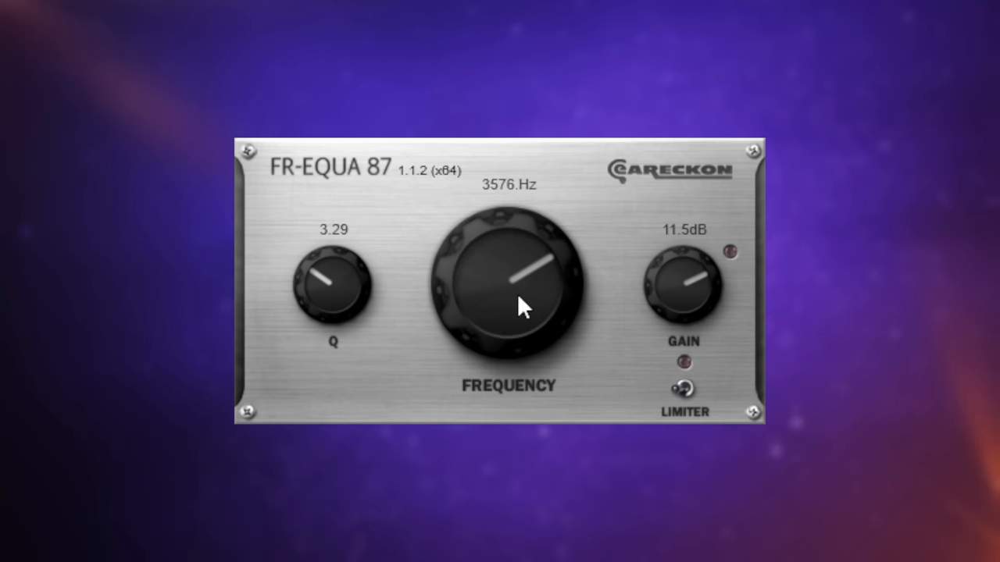
{"action": "mouse_move", "coordinate": [523, 314]}
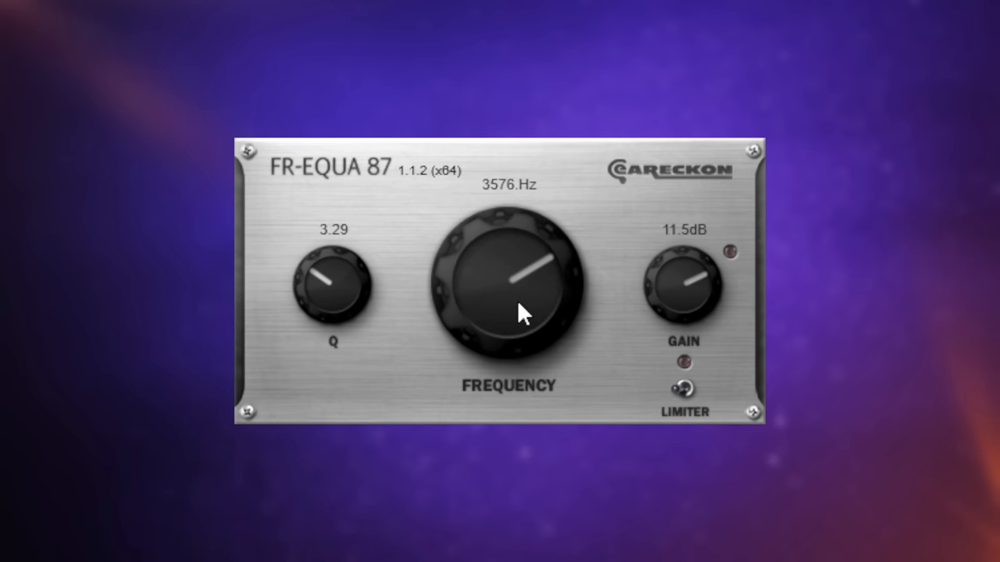
{"action": "left_click_drag", "start_coordinate": [519, 316], "coordinate": [511, 300]}
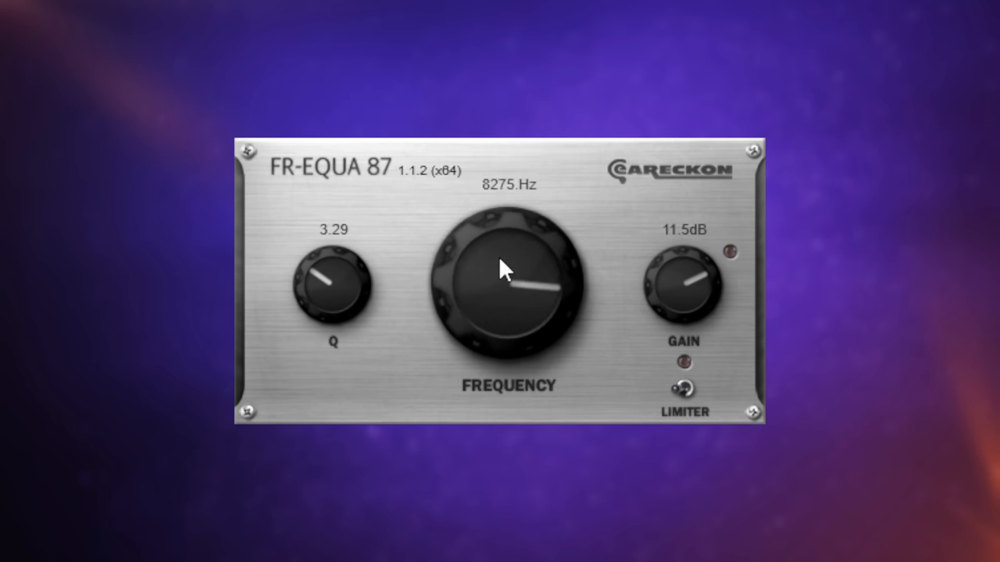
{"action": "left_click_drag", "start_coordinate": [508, 289], "coordinate": [498, 278]}
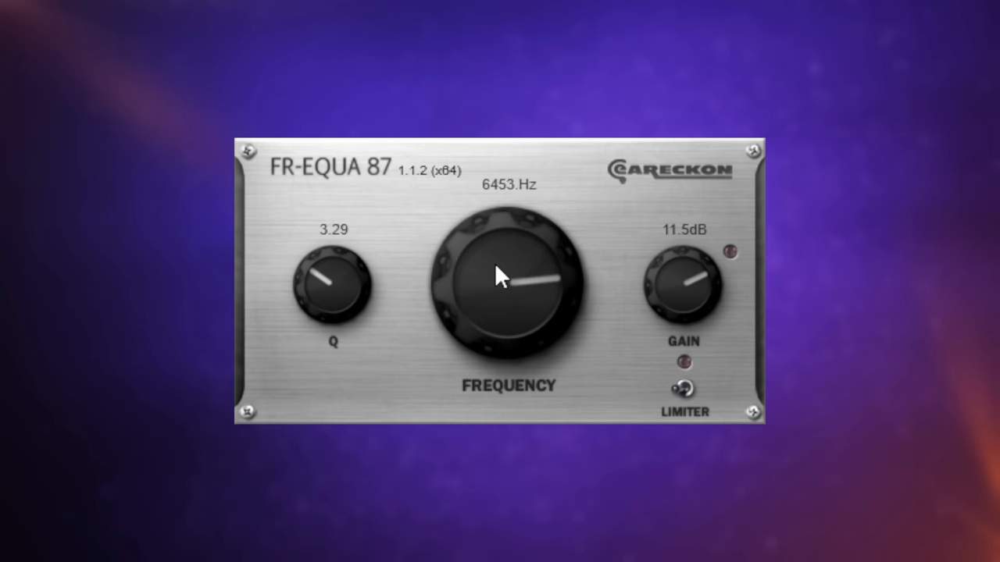
{"action": "left_click_drag", "start_coordinate": [500, 277], "coordinate": [348, 261]}
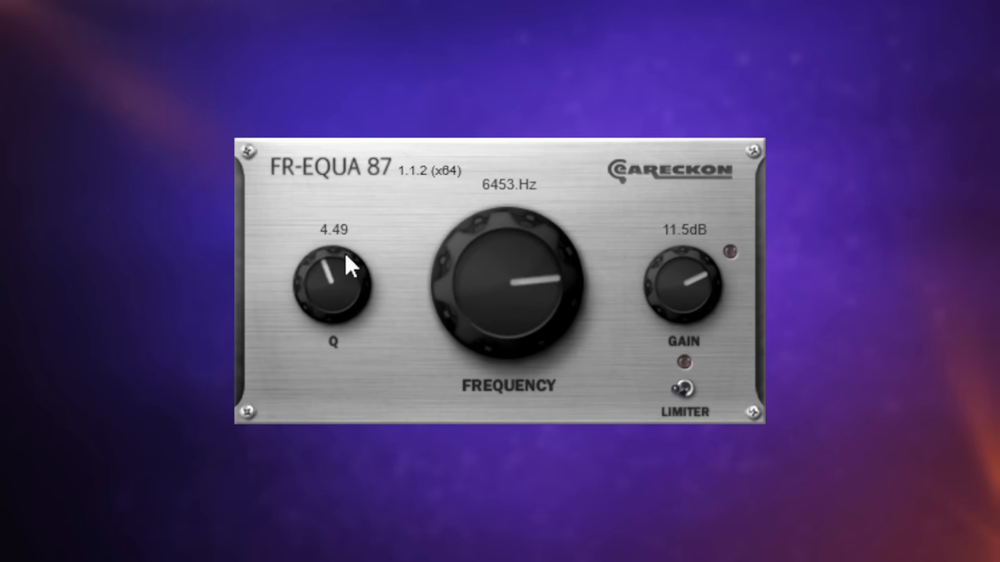
{"action": "left_click_drag", "start_coordinate": [344, 274], "coordinate": [363, 262]}
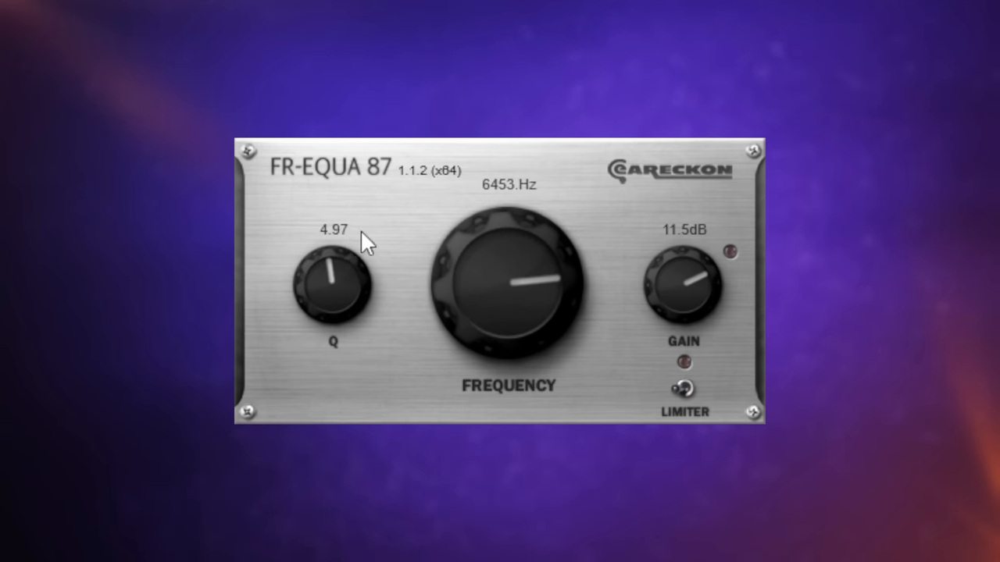
{"action": "mouse_move", "coordinate": [422, 199]}
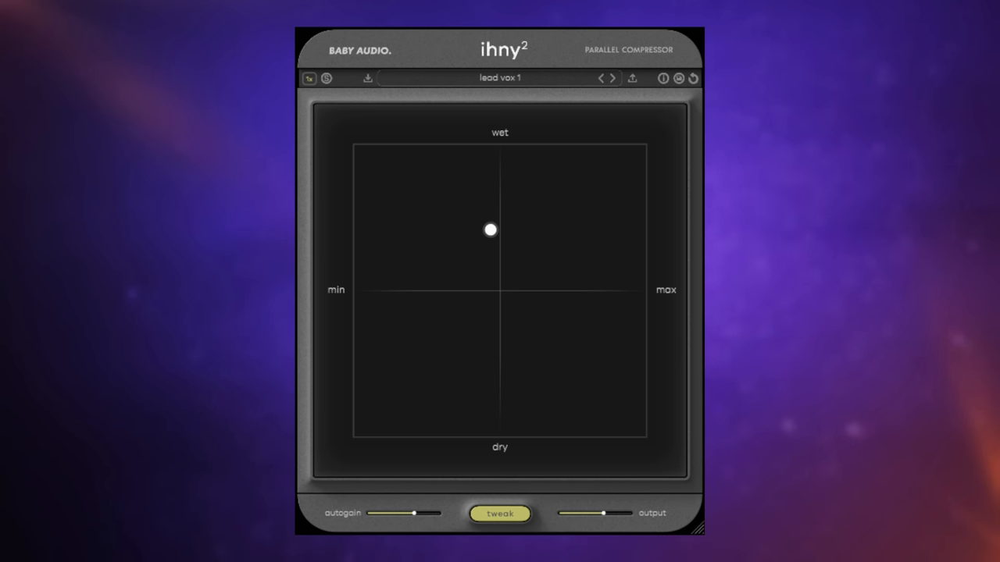
{"action": "mouse_move", "coordinate": [503, 246]}
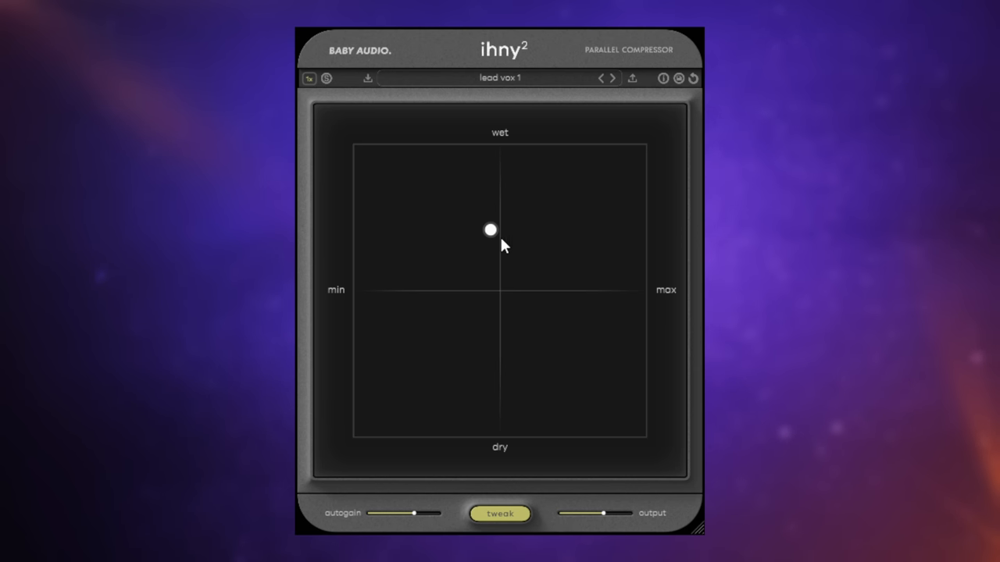
Drag the blend to 100% wet, then down to 50% wet at 0% amount
{"action": "left_click_drag", "start_coordinate": [490, 230], "coordinate": [504, 153]}
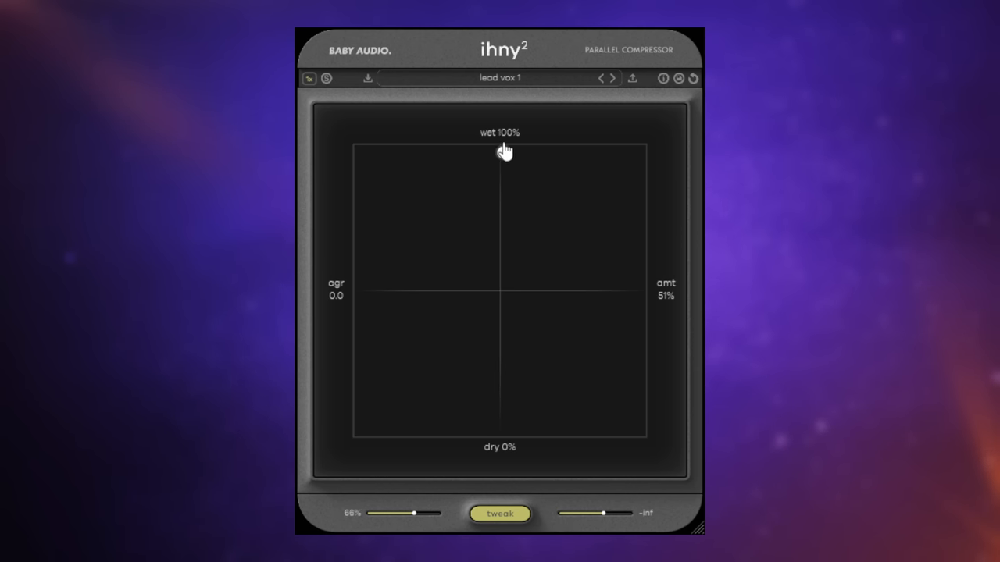
{"action": "left_click_drag", "start_coordinate": [505, 151], "coordinate": [501, 157]}
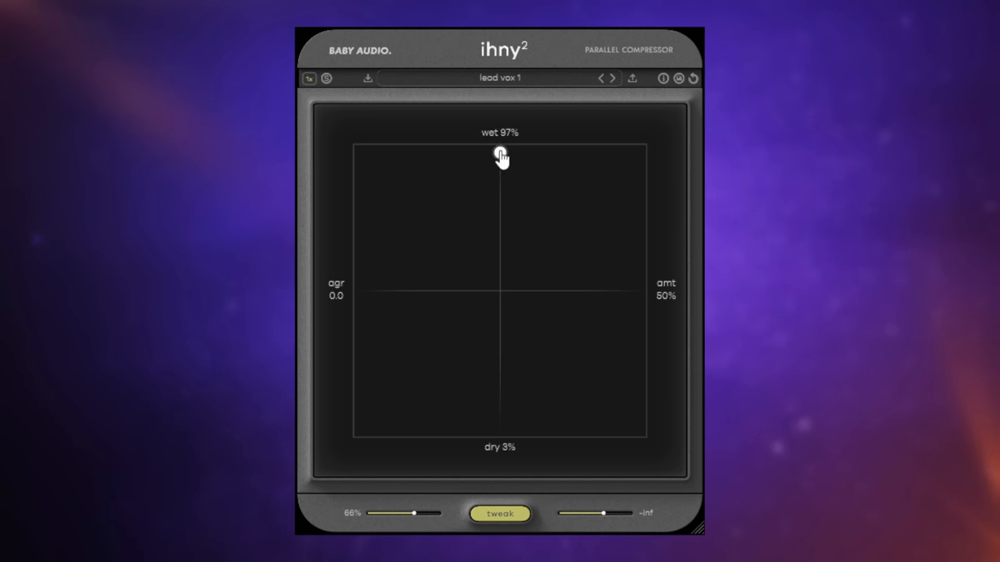
{"action": "left_click_drag", "start_coordinate": [500, 156], "coordinate": [502, 153]}
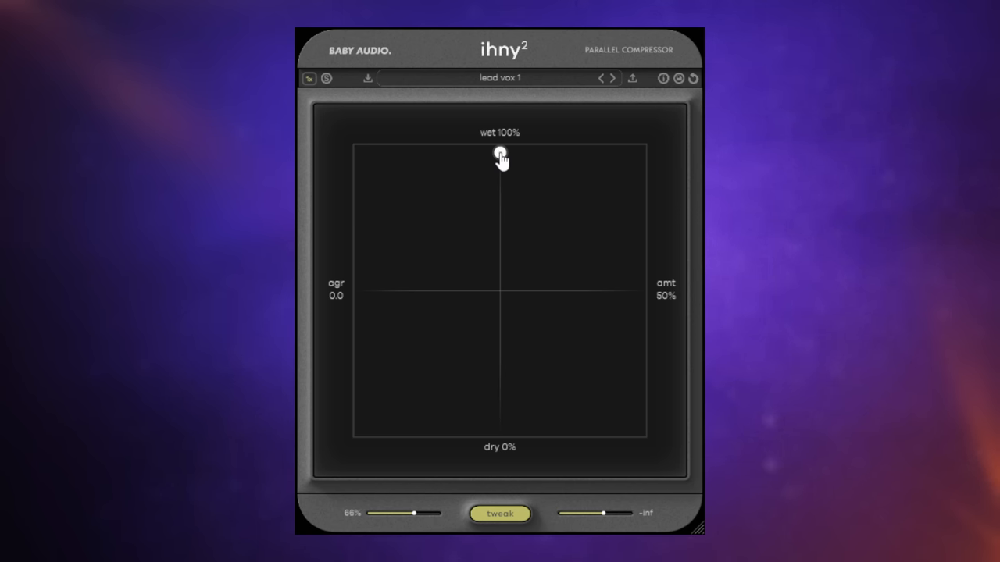
{"action": "left_click_drag", "start_coordinate": [500, 154], "coordinate": [500, 432]}
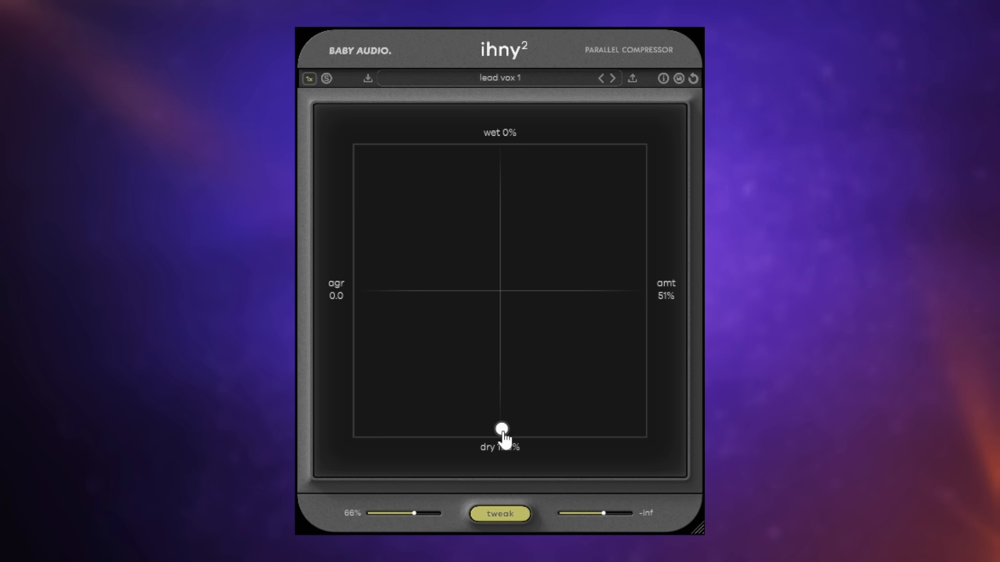
{"action": "left_click_drag", "start_coordinate": [502, 431], "coordinate": [378, 319]}
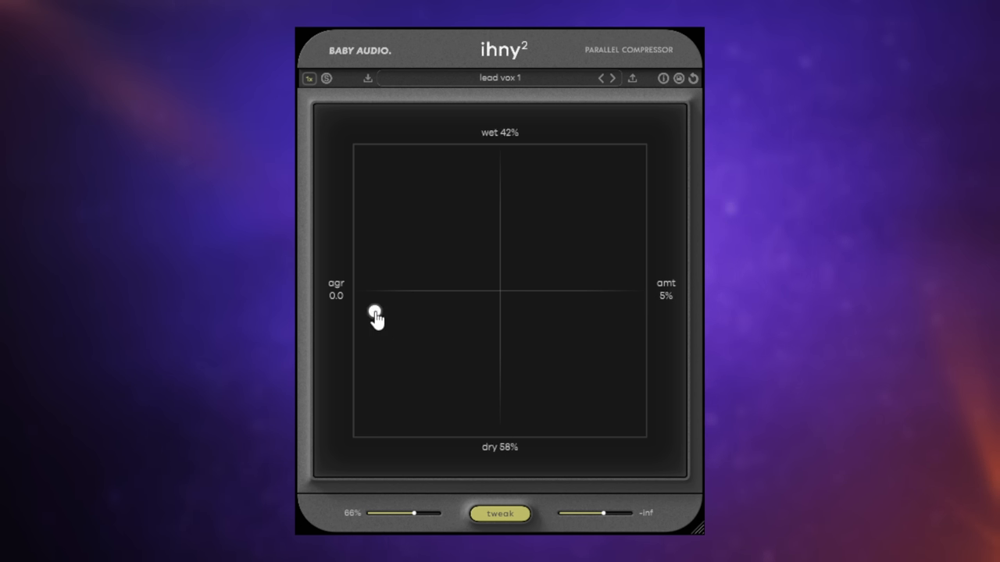
{"action": "left_click_drag", "start_coordinate": [378, 319], "coordinate": [363, 297]}
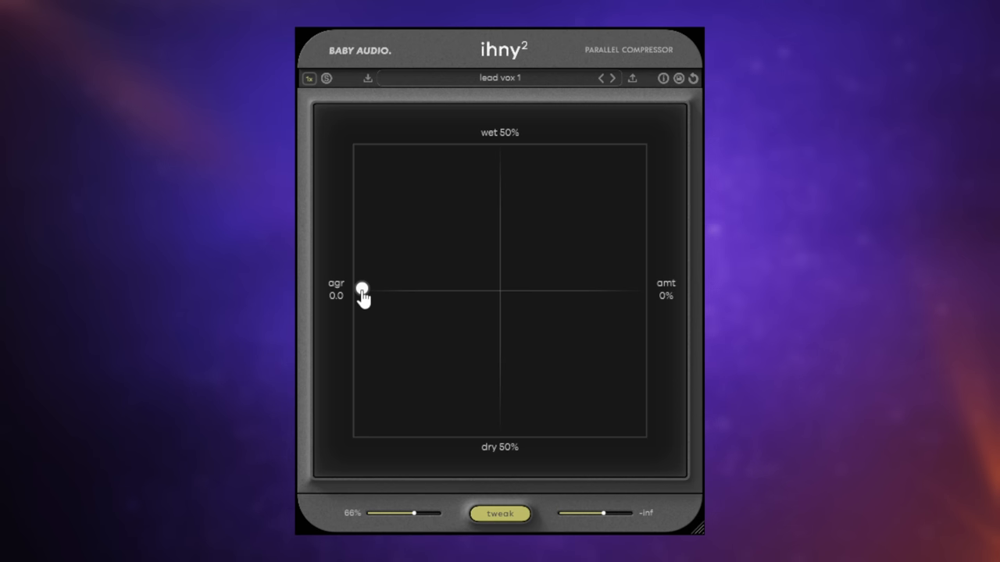
Sweep the blend to 100% amount, fully dry, maximum wet, about 14% wet, then dry
{"action": "left_click_drag", "start_coordinate": [362, 293], "coordinate": [638, 292]}
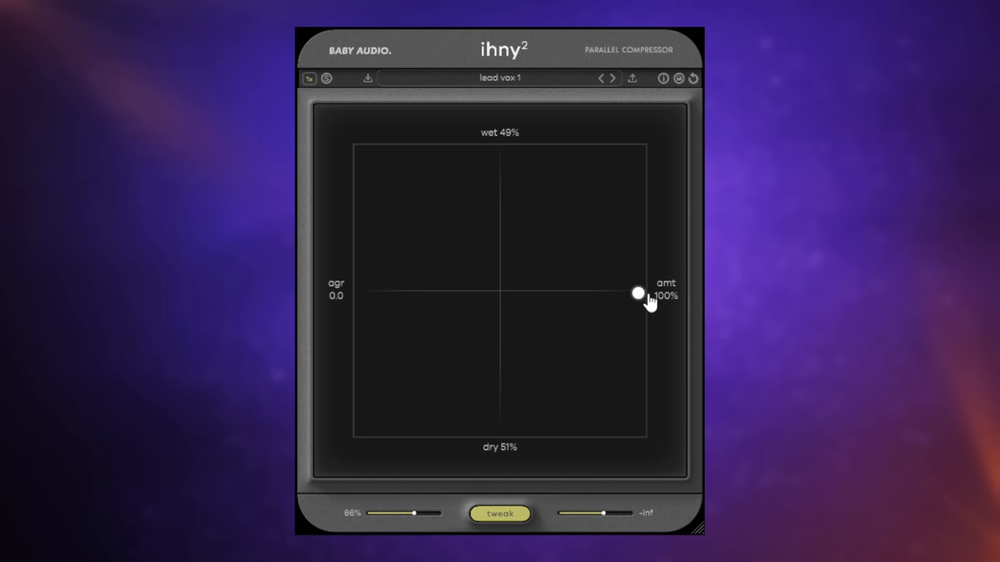
{"action": "left_click_drag", "start_coordinate": [639, 294], "coordinate": [639, 298]}
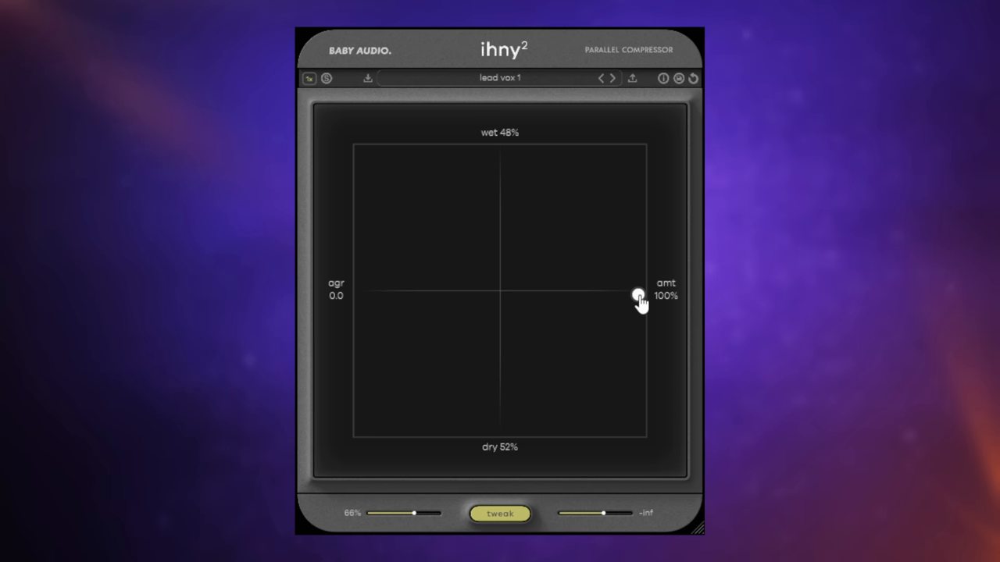
{"action": "left_click_drag", "start_coordinate": [640, 297], "coordinate": [361, 428]}
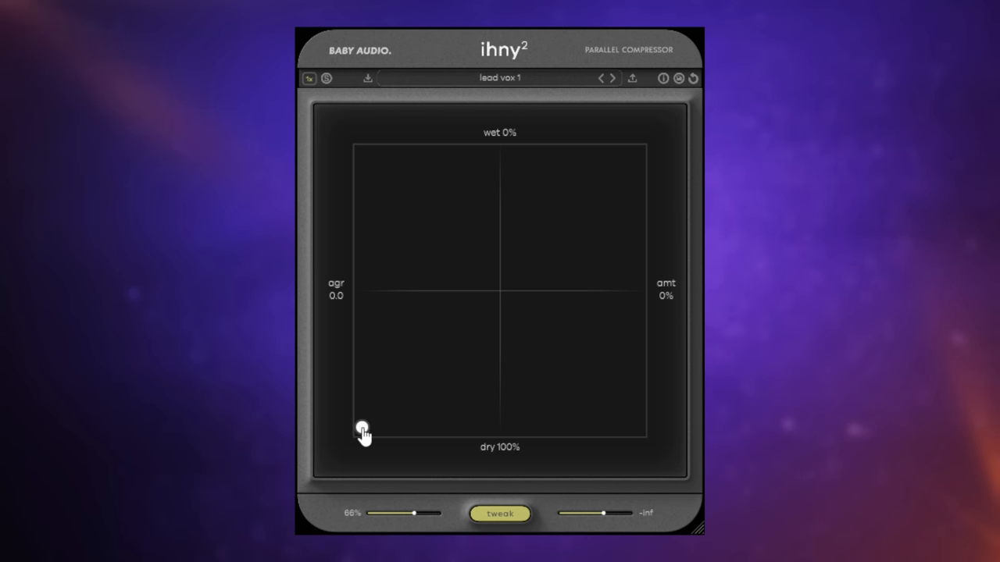
{"action": "left_click_drag", "start_coordinate": [363, 431], "coordinate": [638, 153]}
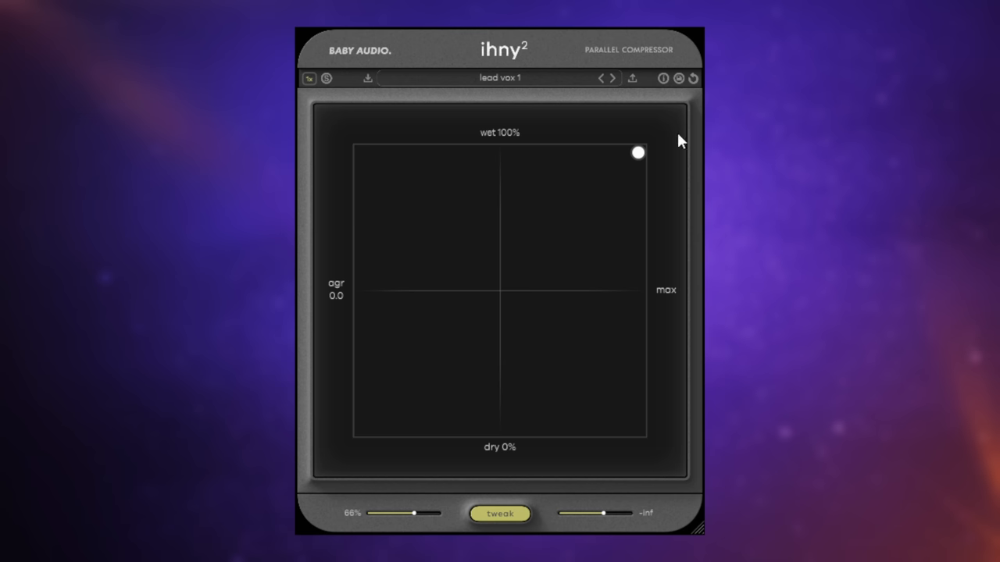
{"action": "left_click_drag", "start_coordinate": [639, 152], "coordinate": [397, 399]}
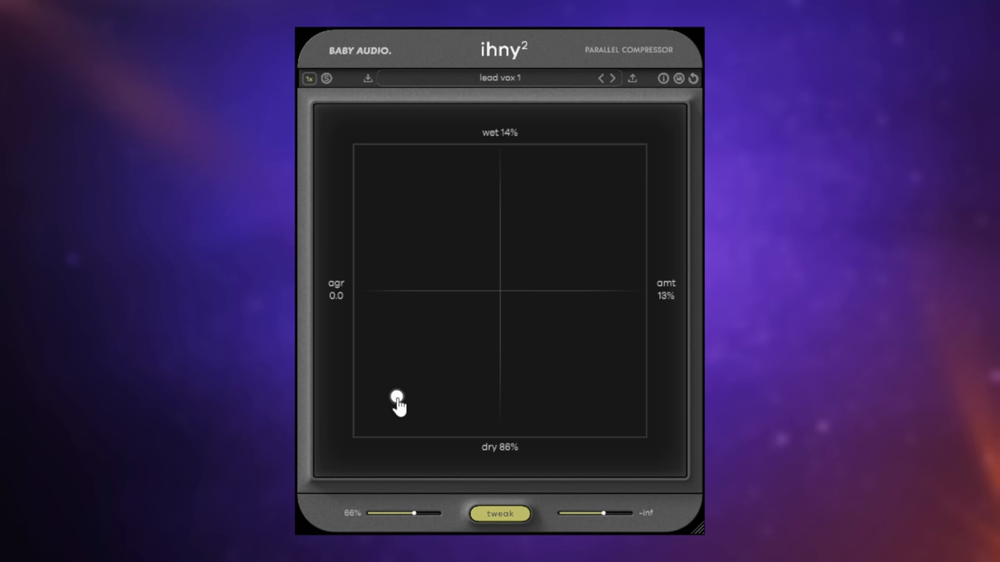
{"action": "left_click_drag", "start_coordinate": [399, 406], "coordinate": [363, 435]}
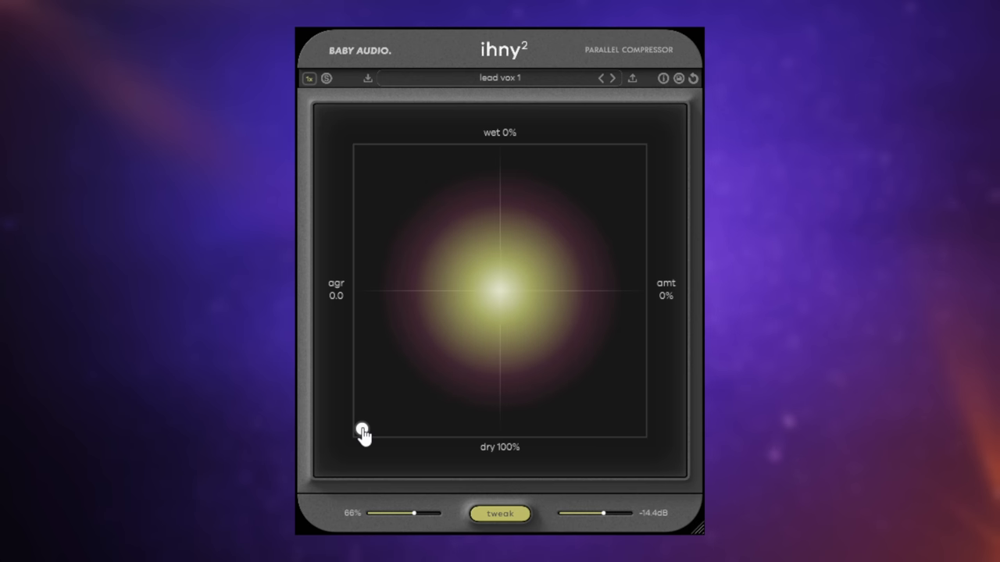
Raise the blend gradually through 13%, 38%, 62% and 69% to about 76% wet
{"action": "left_click_drag", "start_coordinate": [363, 434], "coordinate": [406, 396]}
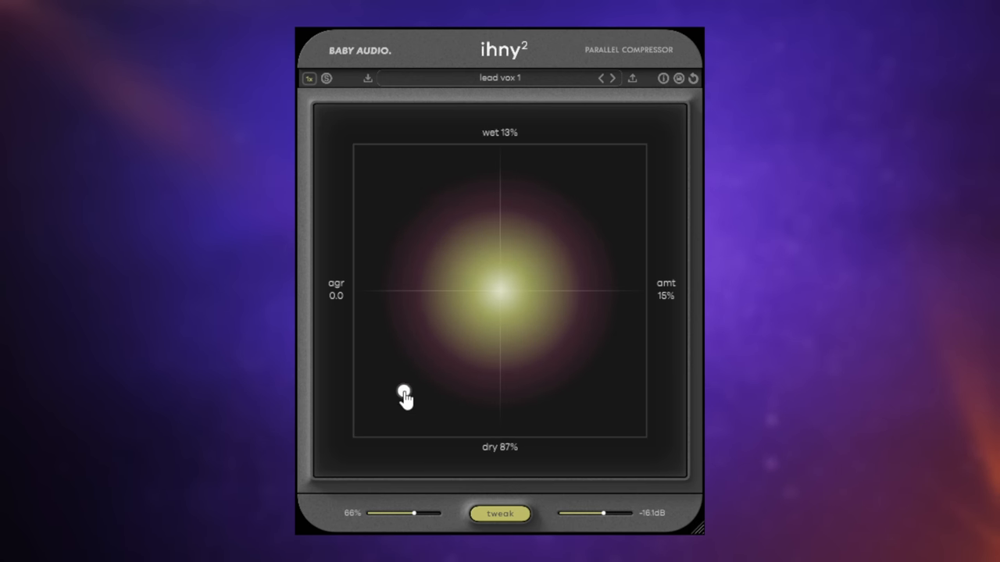
{"action": "left_click_drag", "start_coordinate": [404, 394], "coordinate": [462, 326]}
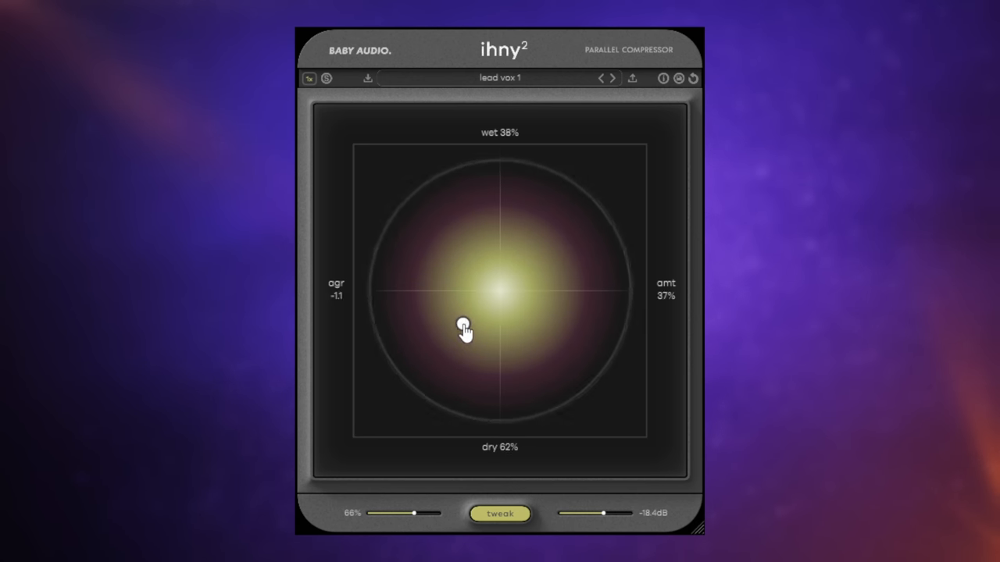
{"action": "left_click_drag", "start_coordinate": [465, 328], "coordinate": [540, 258]}
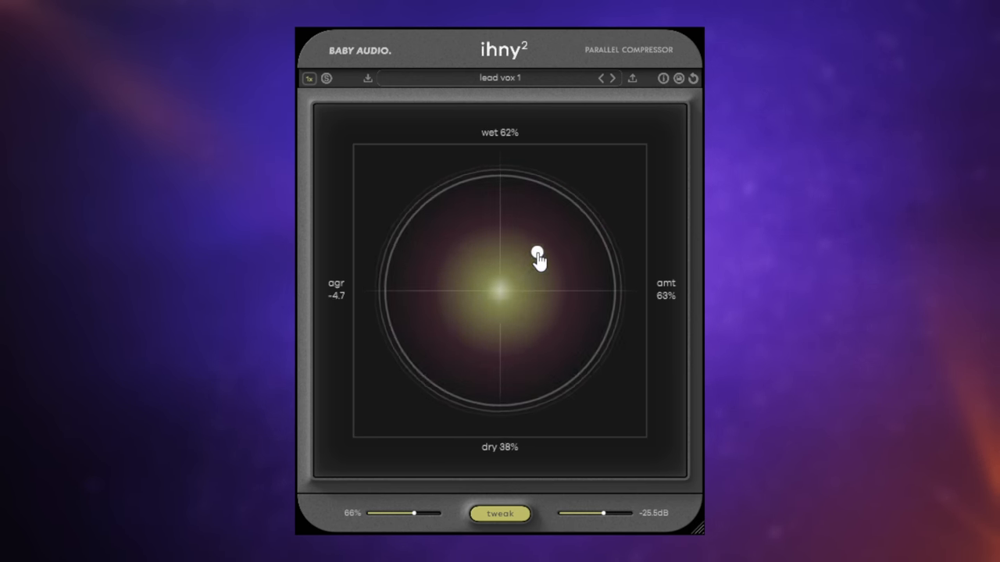
{"action": "left_click_drag", "start_coordinate": [539, 260], "coordinate": [554, 241]}
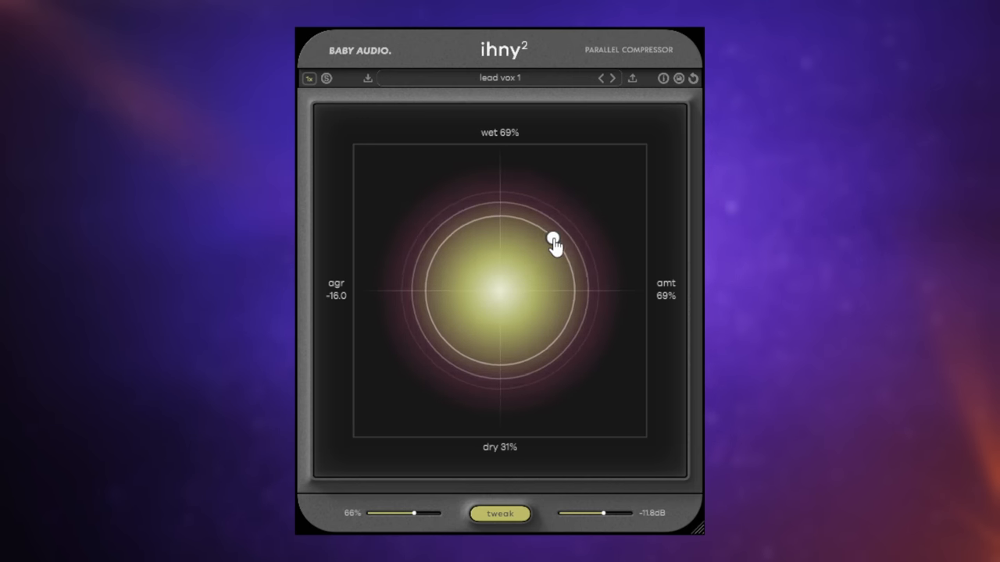
{"action": "left_click_drag", "start_coordinate": [555, 240], "coordinate": [574, 220]}
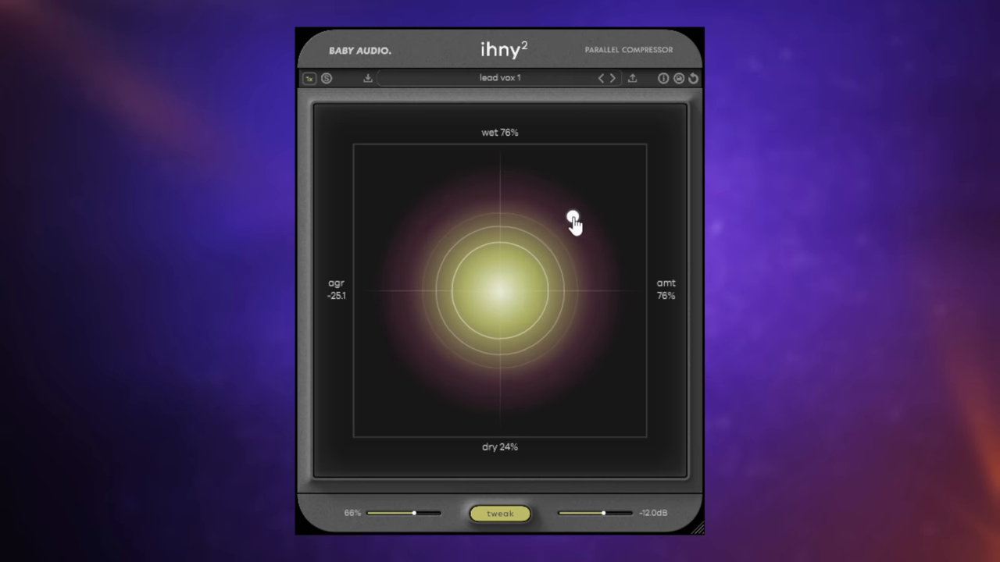
{"action": "left_click_drag", "start_coordinate": [572, 221], "coordinate": [591, 205]}
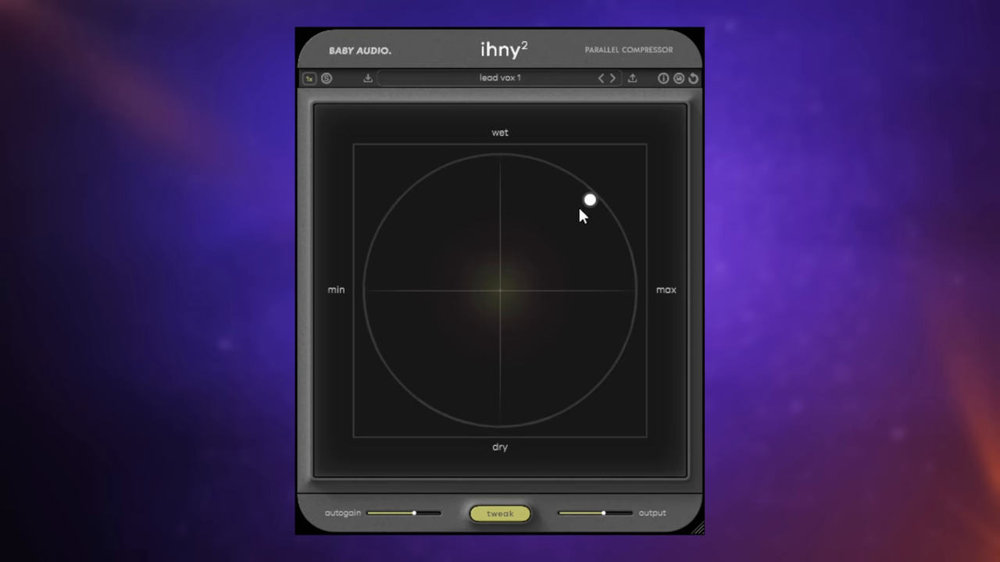
Move the blend between 66% and 76% wet, then settle it at the pad centre
{"action": "left_click", "coordinate": [589, 201]}
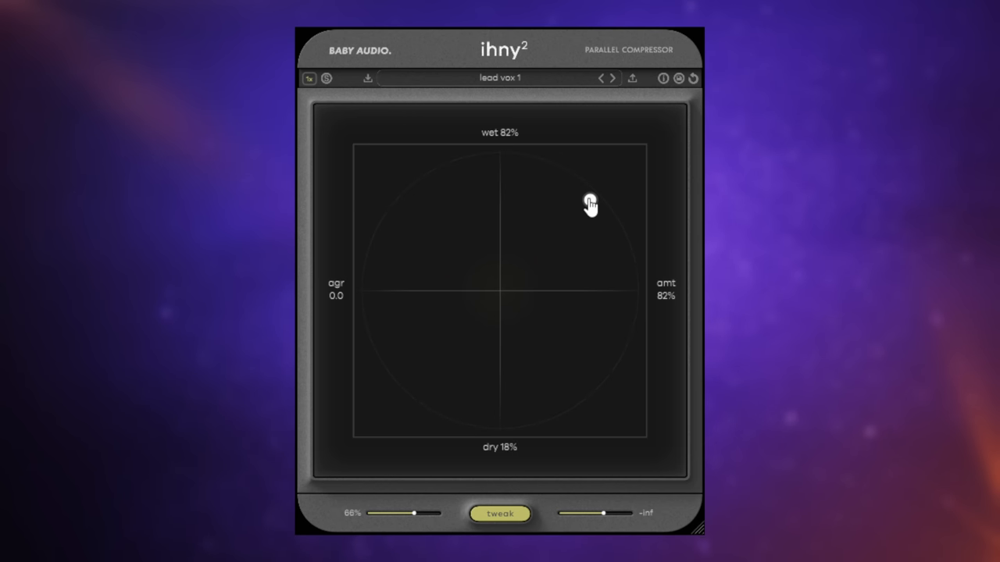
{"action": "left_click_drag", "start_coordinate": [591, 206], "coordinate": [553, 240]}
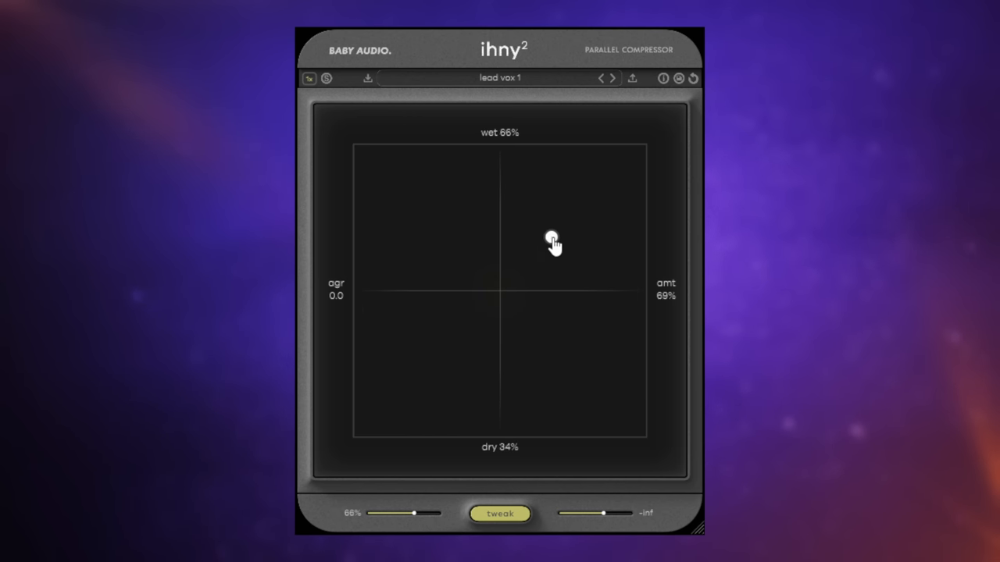
{"action": "left_click_drag", "start_coordinate": [553, 238], "coordinate": [556, 251]}
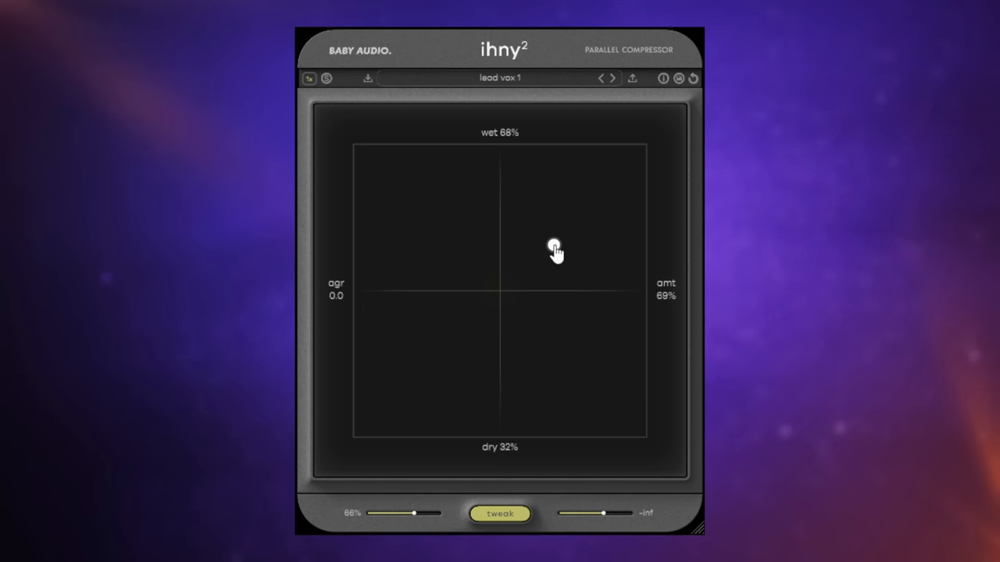
{"action": "left_click_drag", "start_coordinate": [555, 249], "coordinate": [582, 219]}
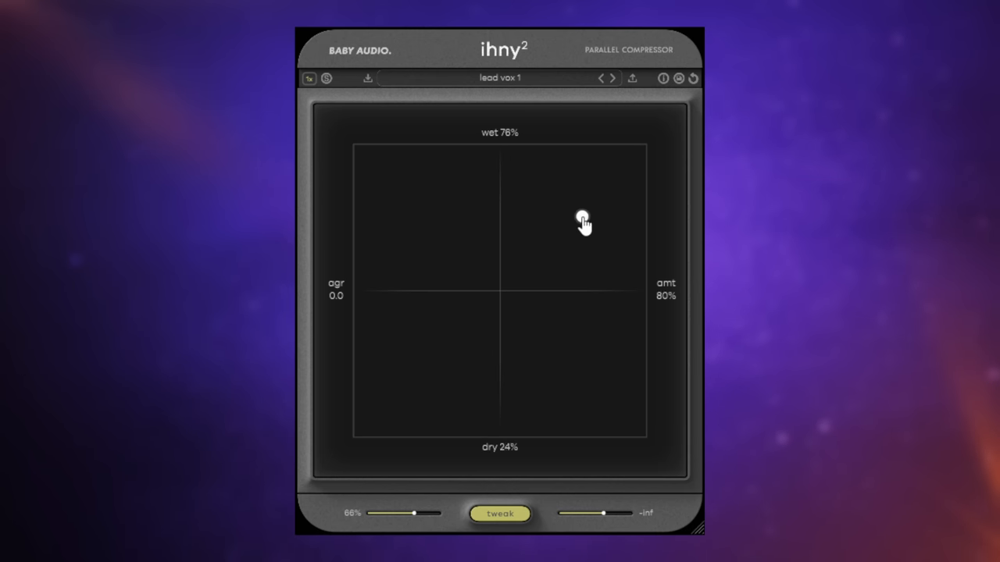
{"action": "left_click_drag", "start_coordinate": [583, 221], "coordinate": [567, 218]}
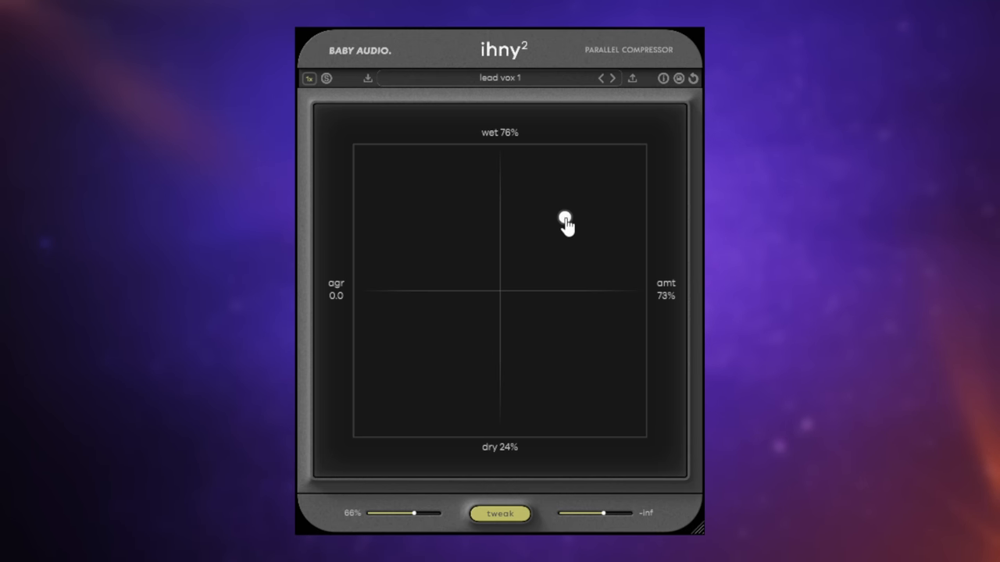
{"action": "left_click_drag", "start_coordinate": [566, 221], "coordinate": [553, 231]}
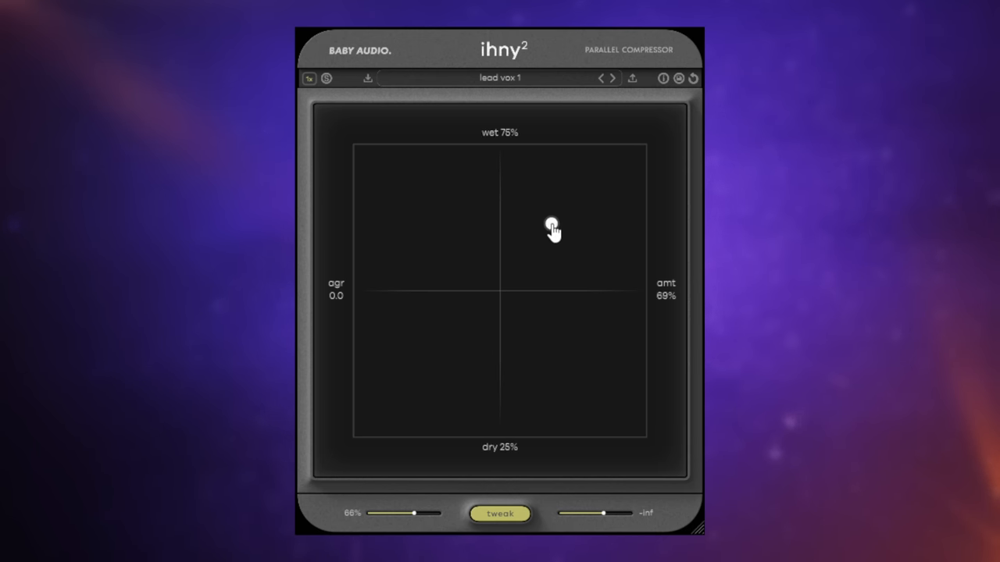
{"action": "left_click_drag", "start_coordinate": [553, 226], "coordinate": [498, 298]}
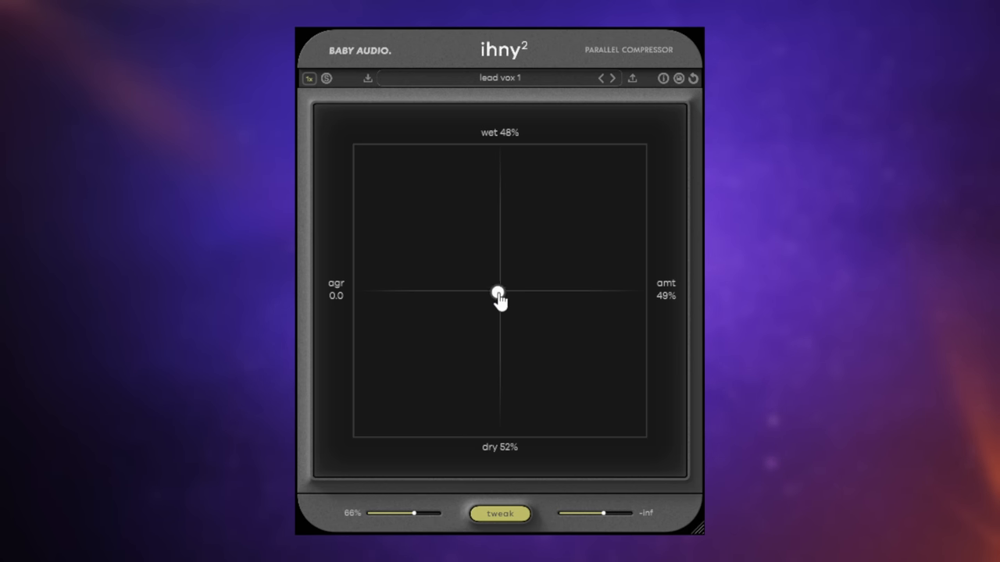
{"action": "left_click_drag", "start_coordinate": [499, 299], "coordinate": [501, 295]}
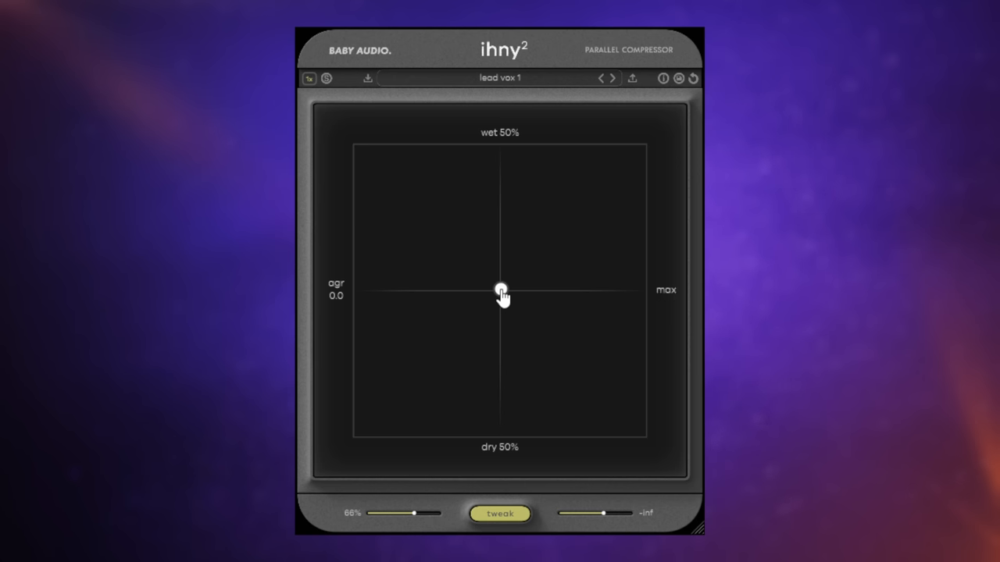
{"action": "left_click", "coordinate": [500, 514]}
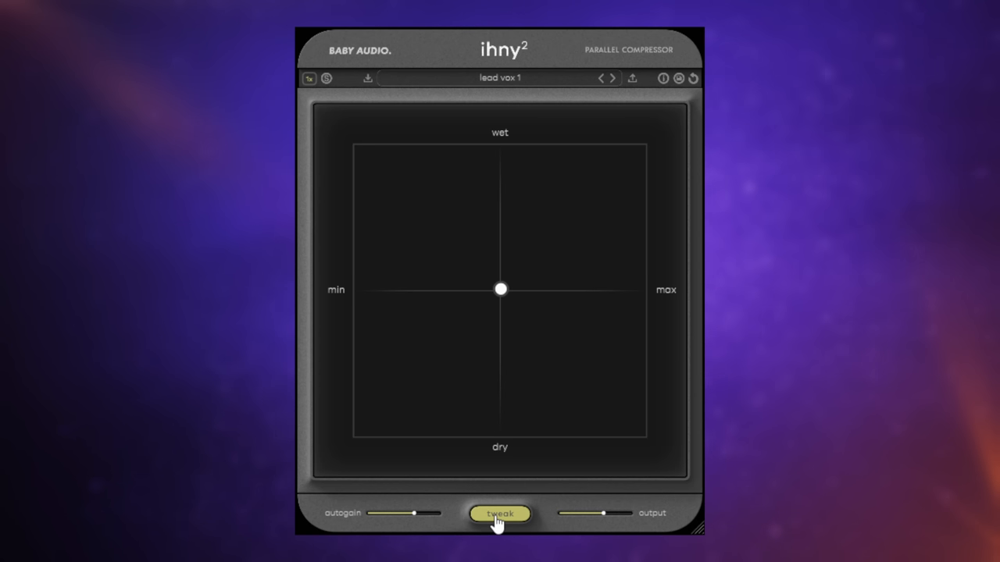
Open IHNY-2's tweak panel to show the shape curve options, with punch at 19%
{"action": "left_click", "coordinate": [500, 514]}
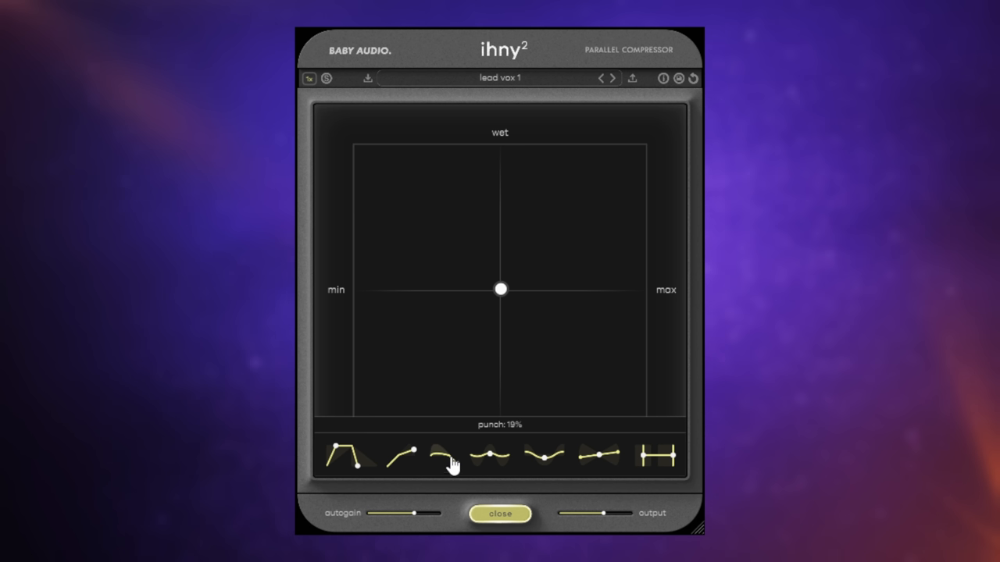
{"action": "mouse_move", "coordinate": [406, 457]}
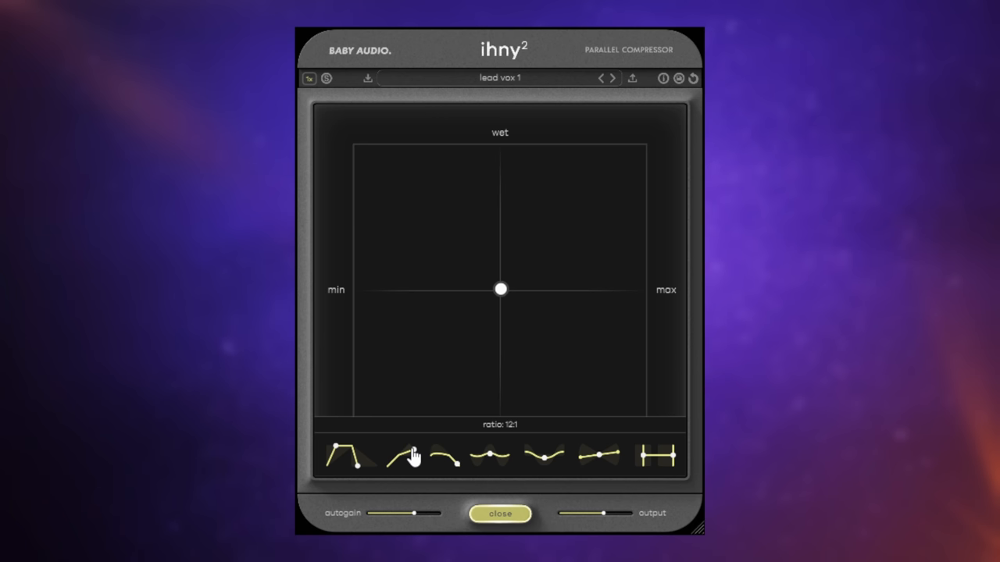